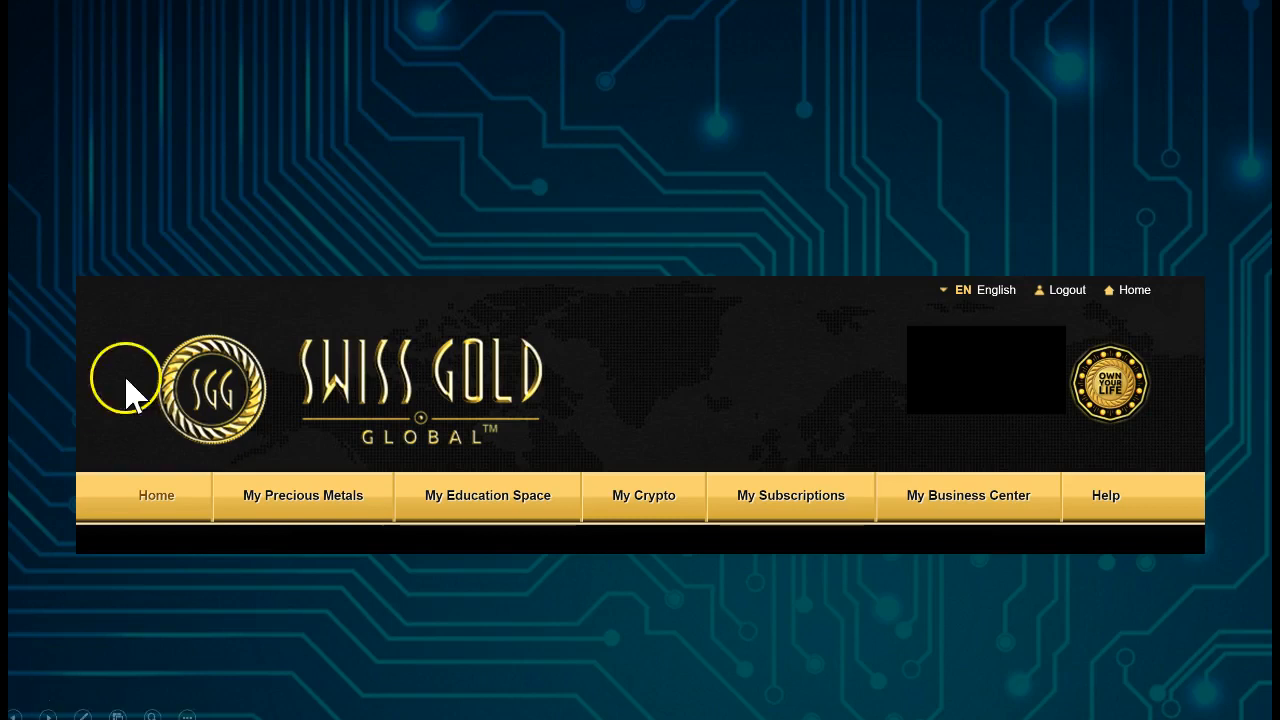
Start the Increase Hash Rate contract wizard from My Crypto, with Bitcoin (sha256) selected.
click(643, 495)
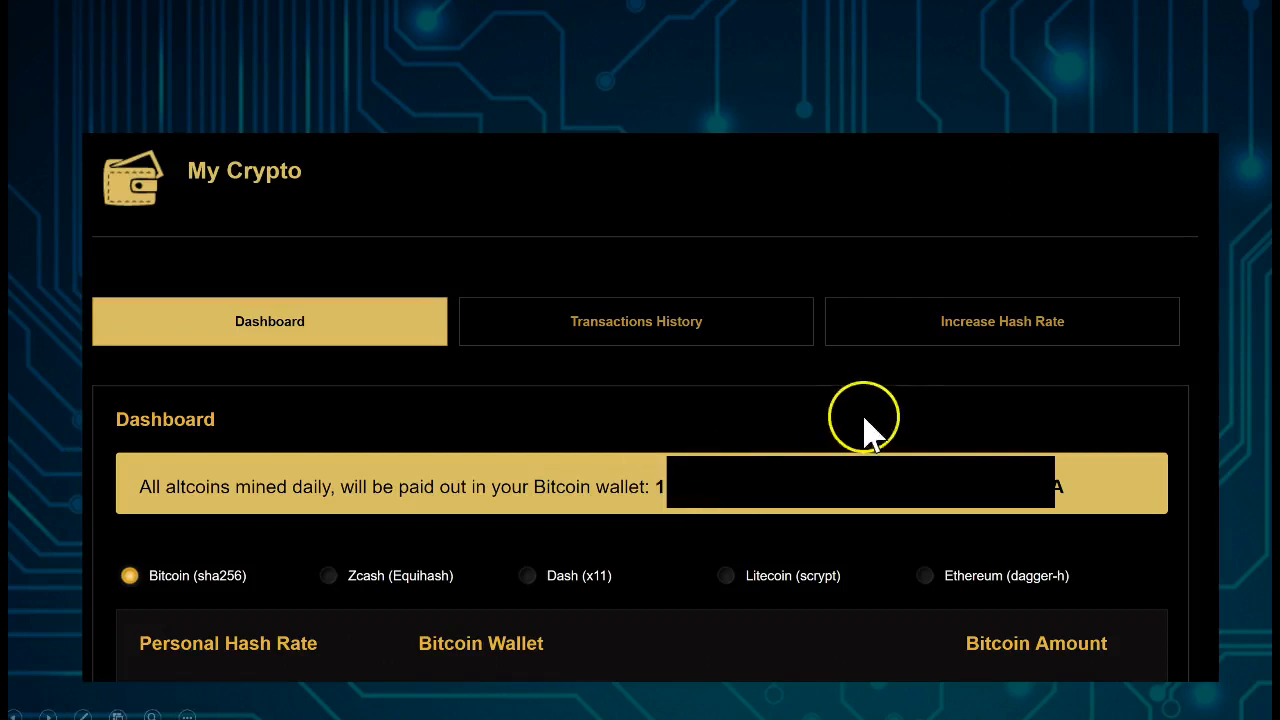
click(1002, 321)
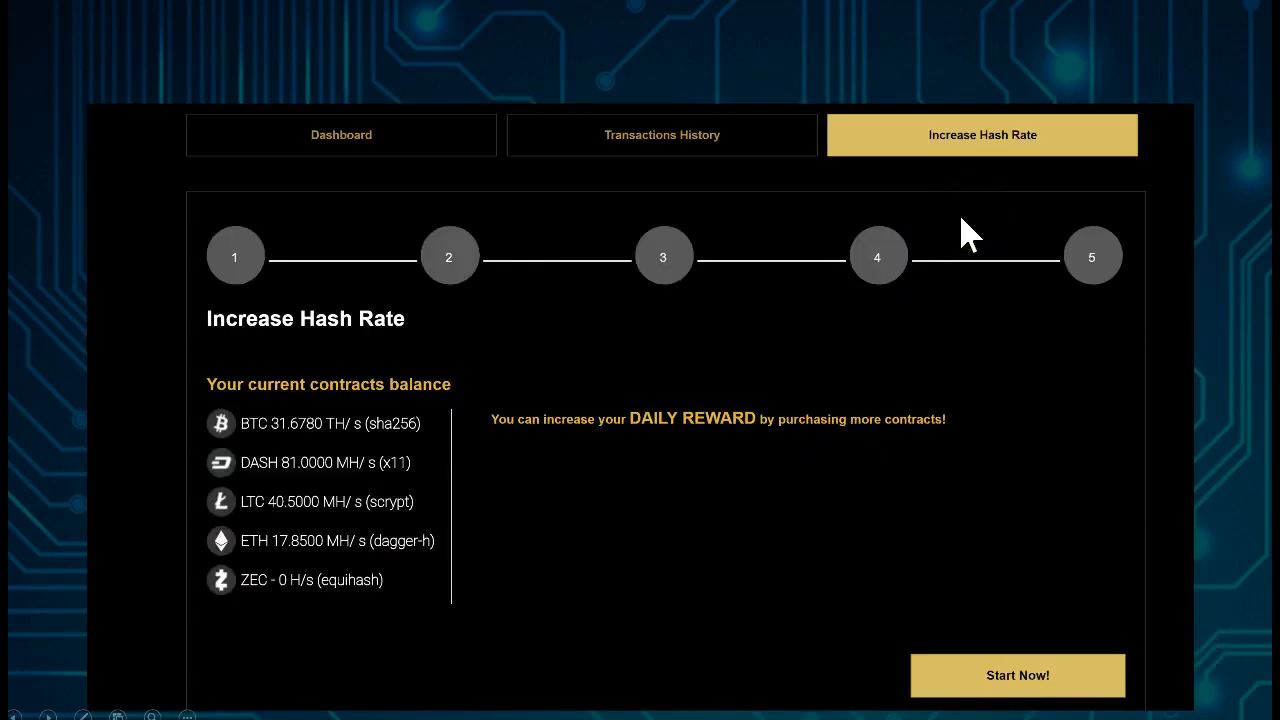
mouse_move(290, 625)
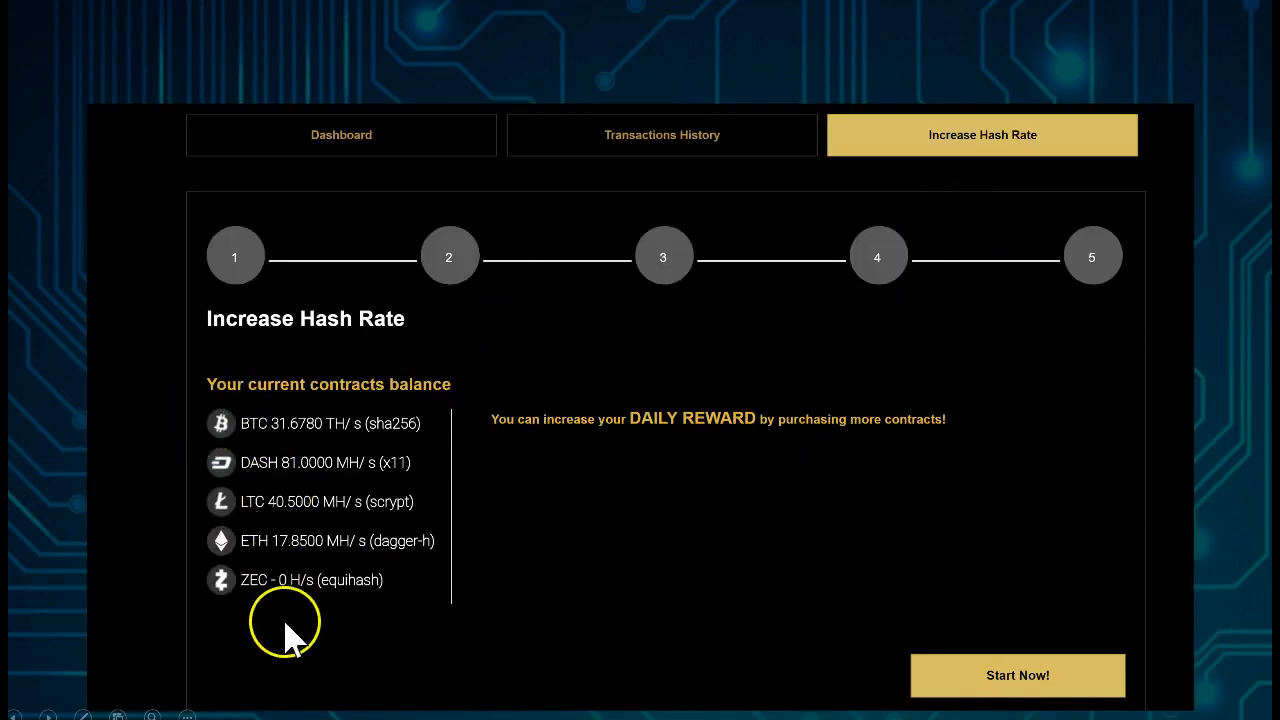
mouse_move(907, 615)
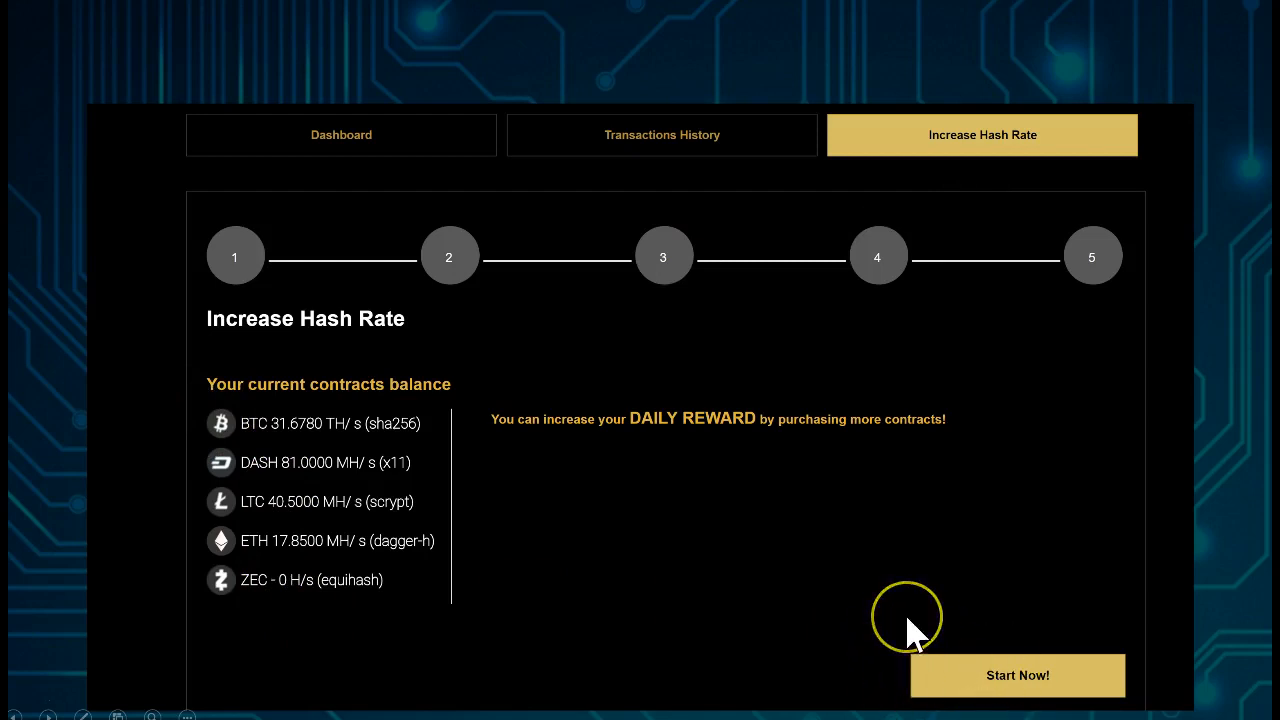
click(1017, 675)
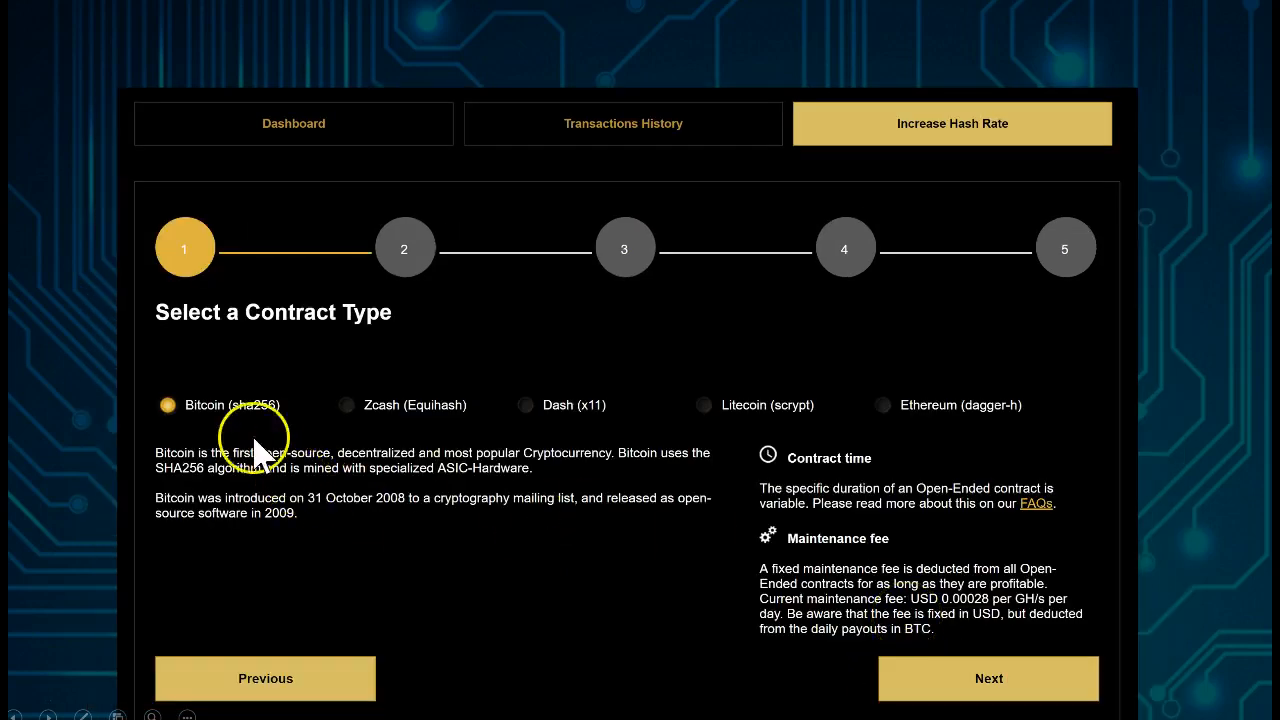
mouse_move(625, 565)
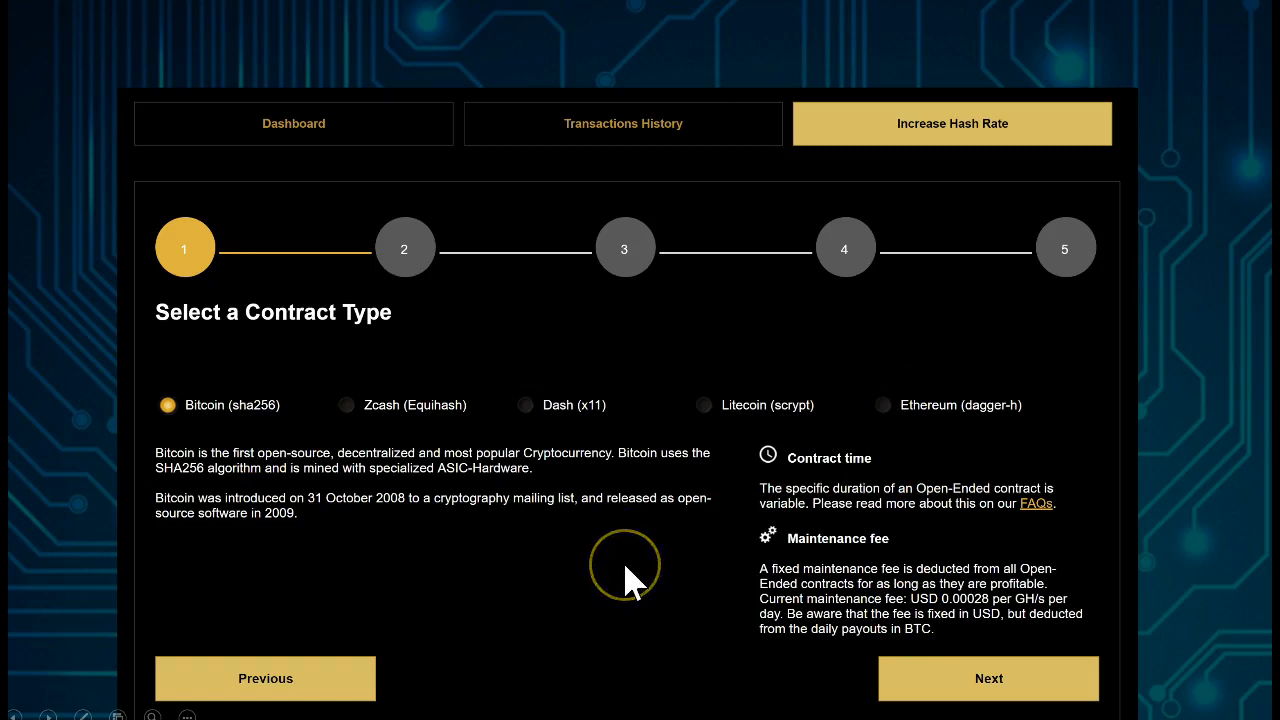
Advance the Bitcoin (sha256) wizard to the contract value step, starting at 0.2 TH/s for $30.
click(988, 678)
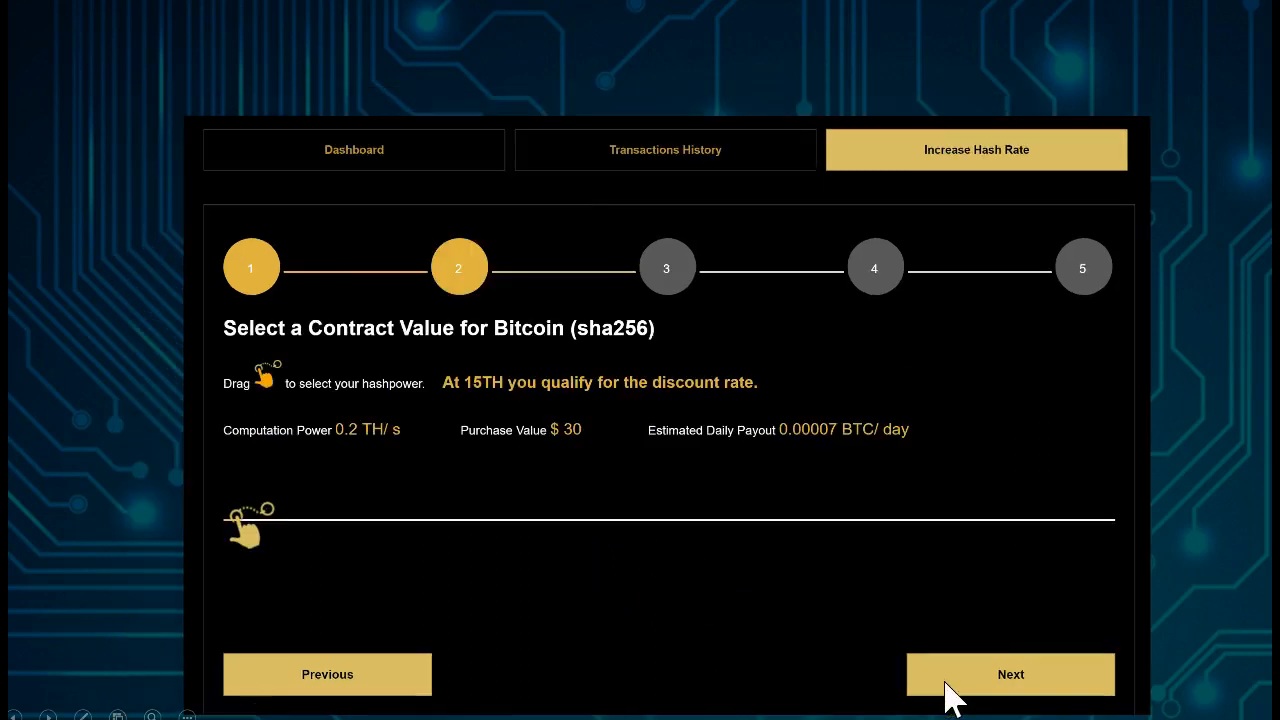
mouse_move(575, 305)
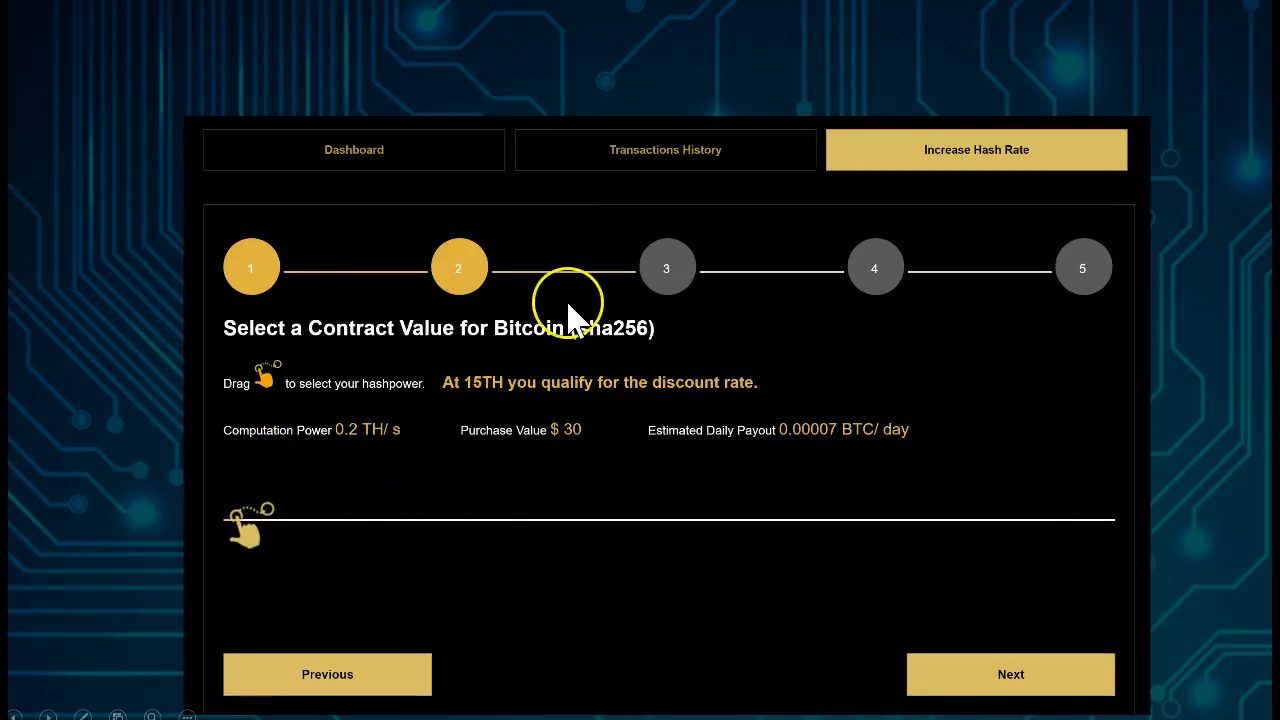
mouse_move(345, 465)
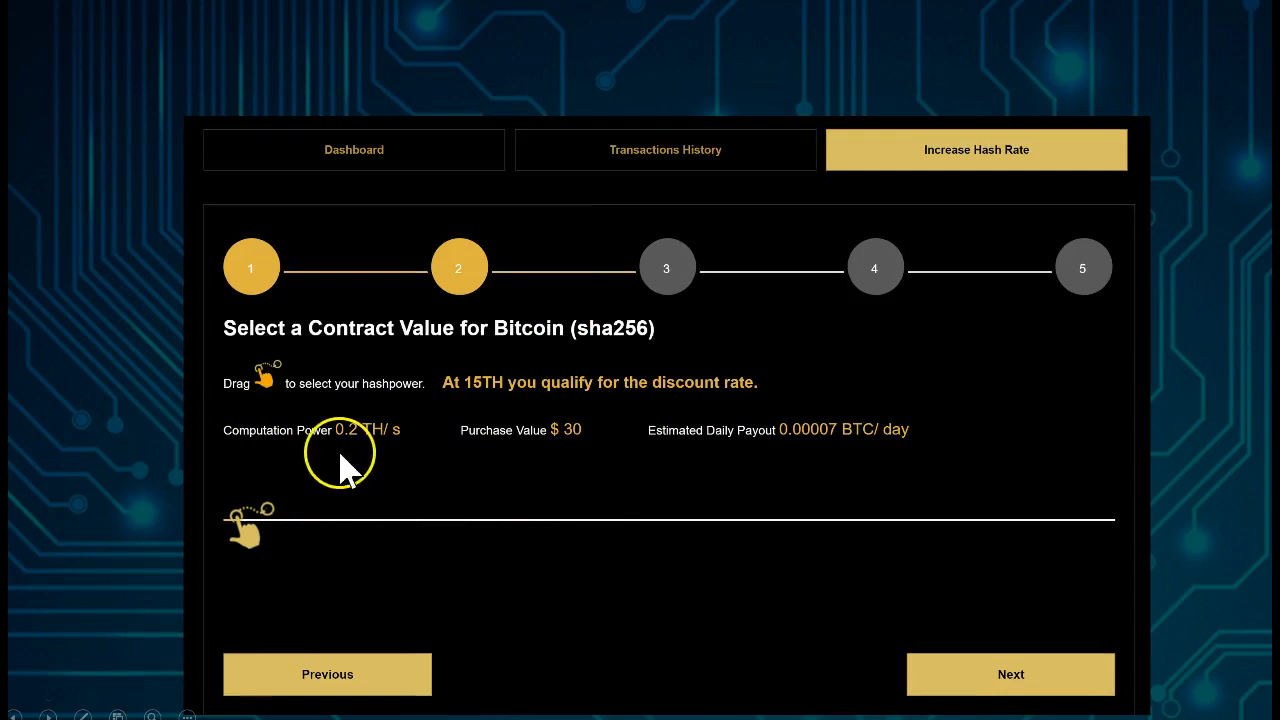
mouse_move(388, 475)
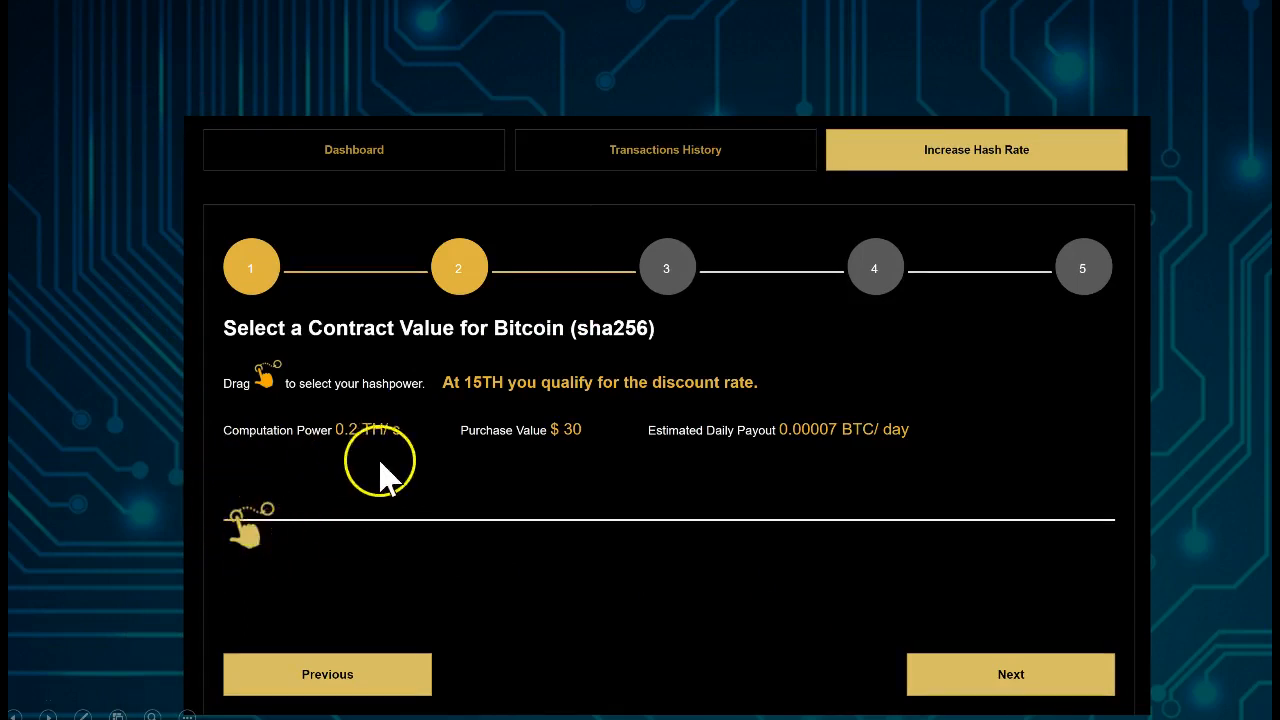
mouse_move(500, 440)
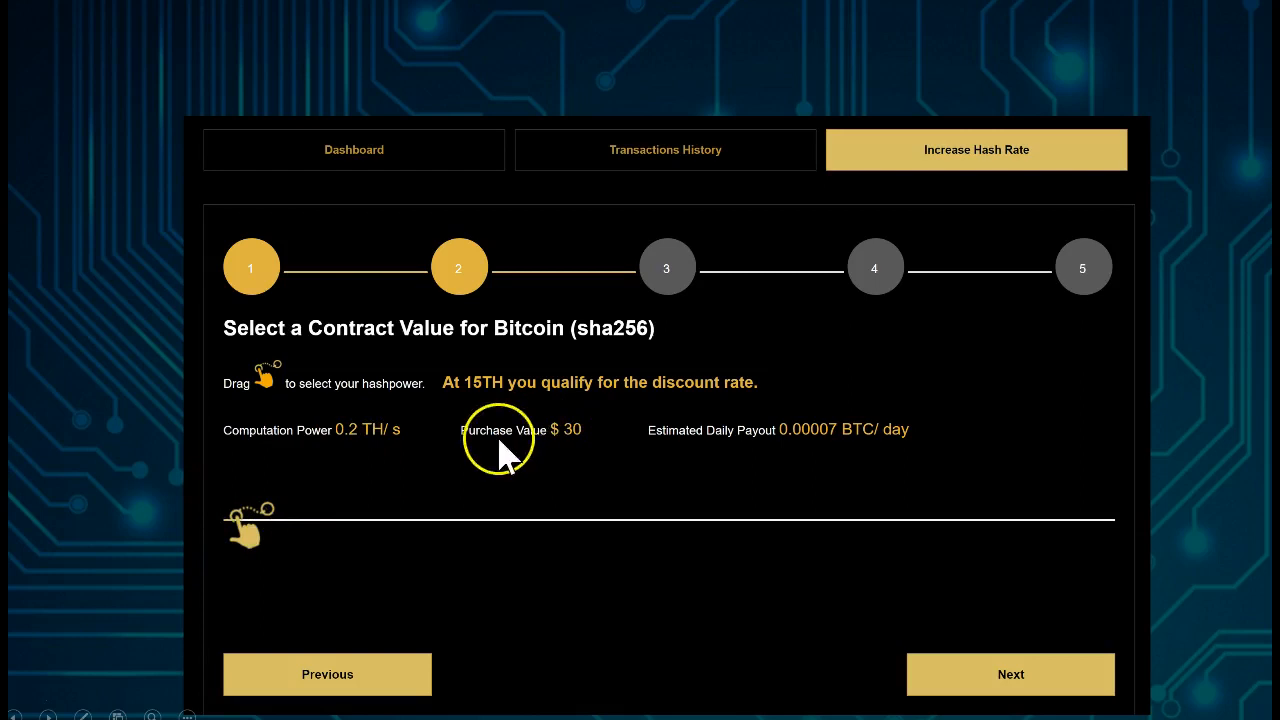
mouse_move(680, 440)
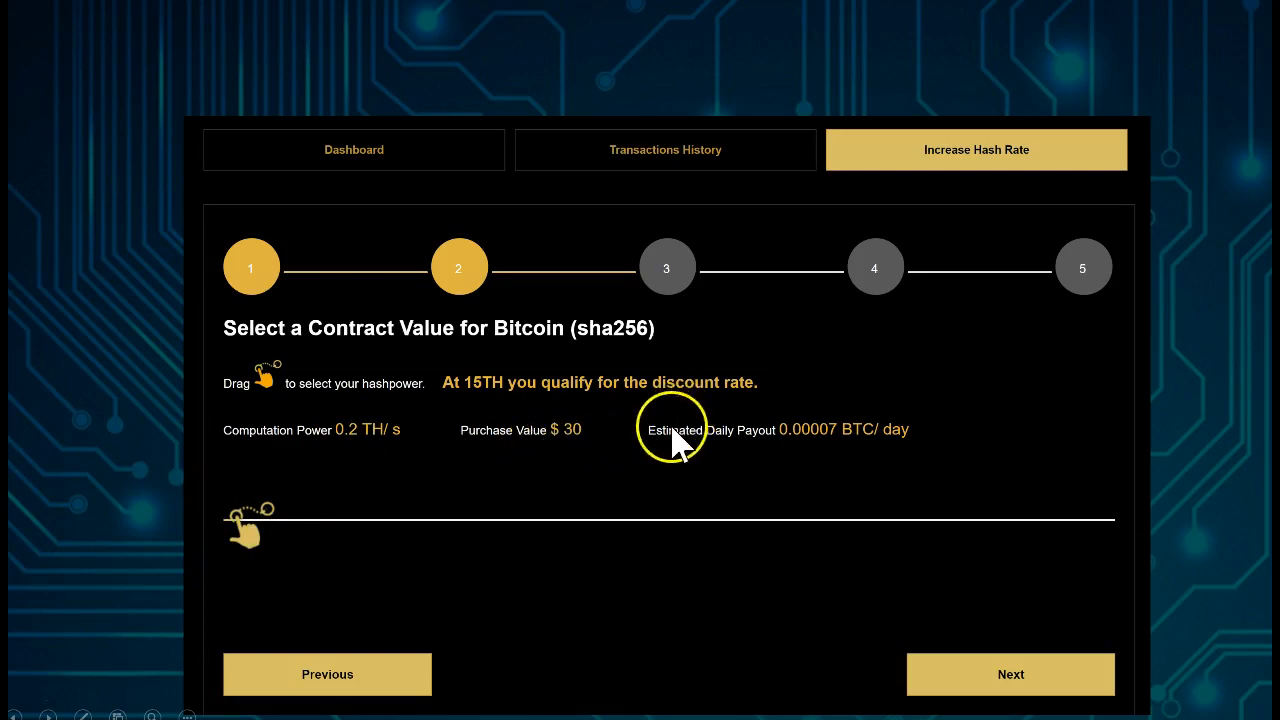
mouse_move(750, 450)
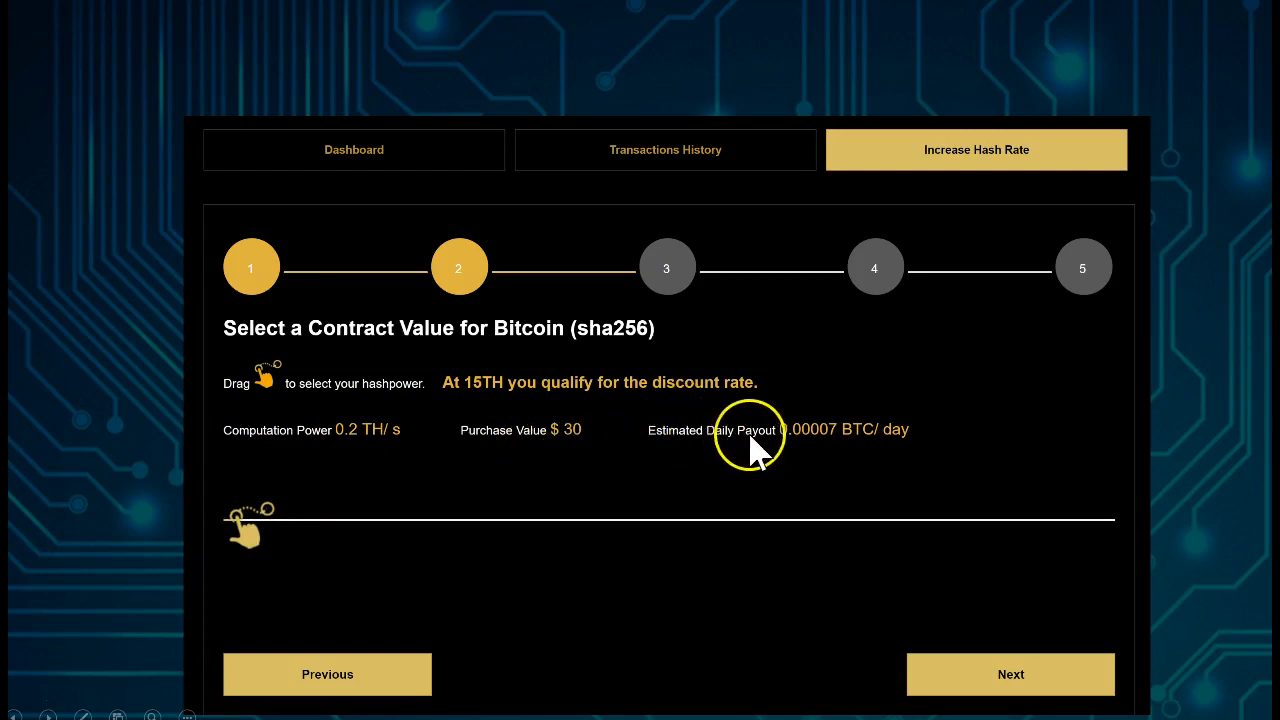
mouse_move(820, 450)
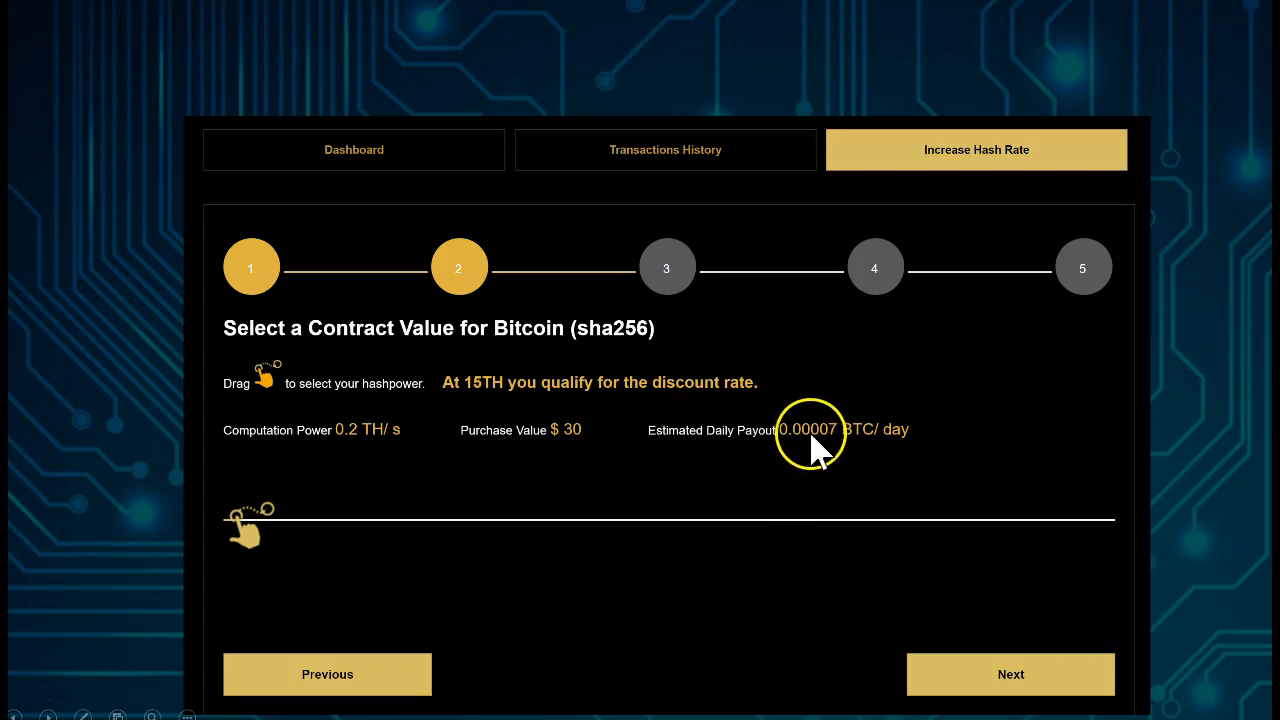
mouse_move(855, 445)
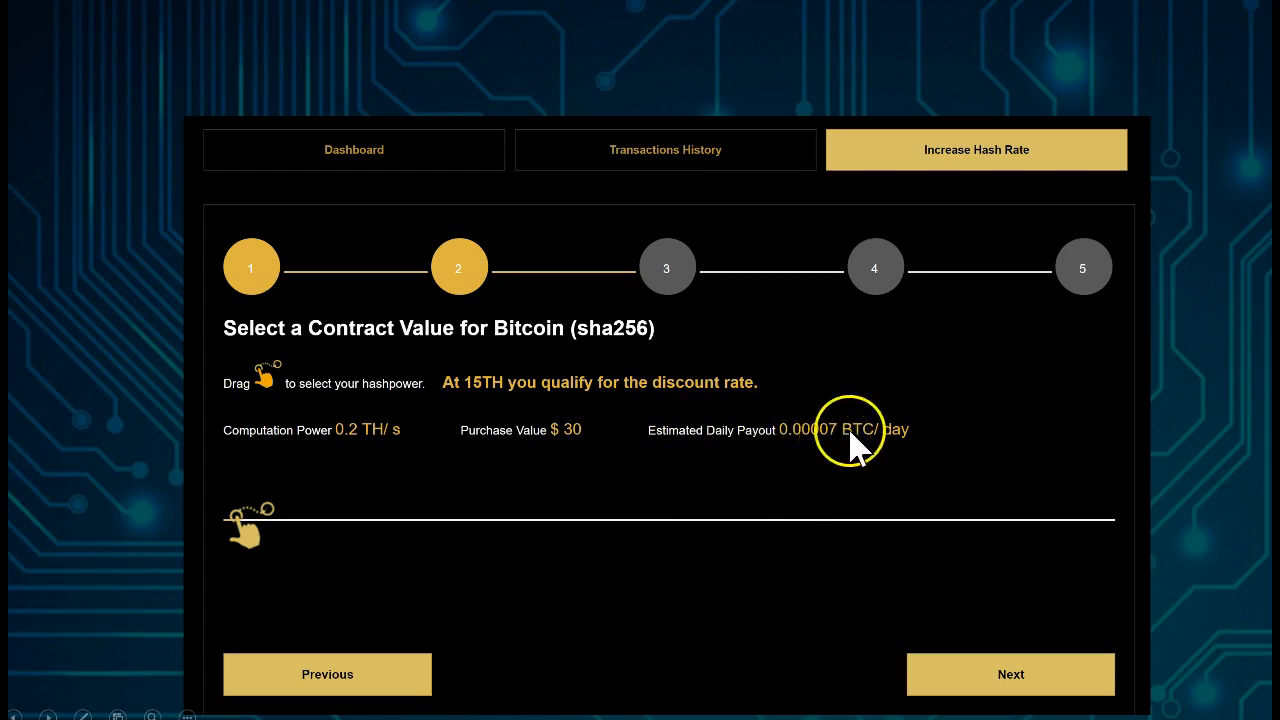
mouse_move(870, 560)
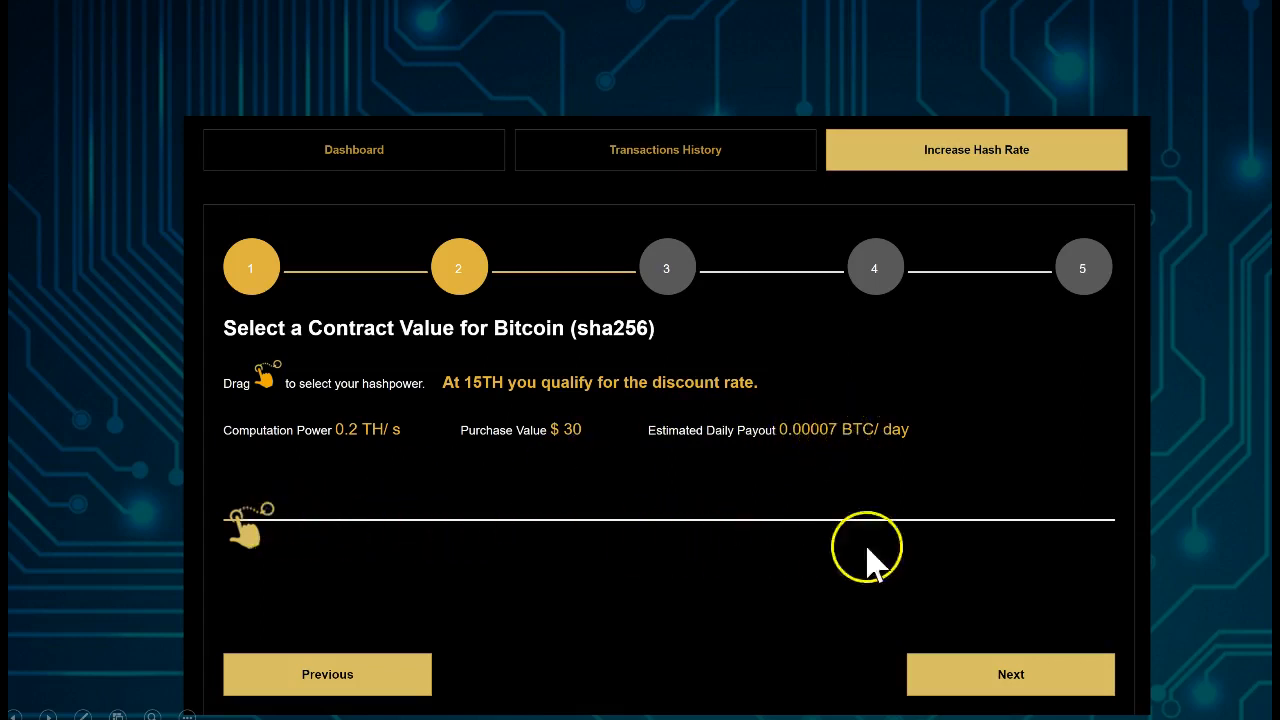
mouse_move(345, 530)
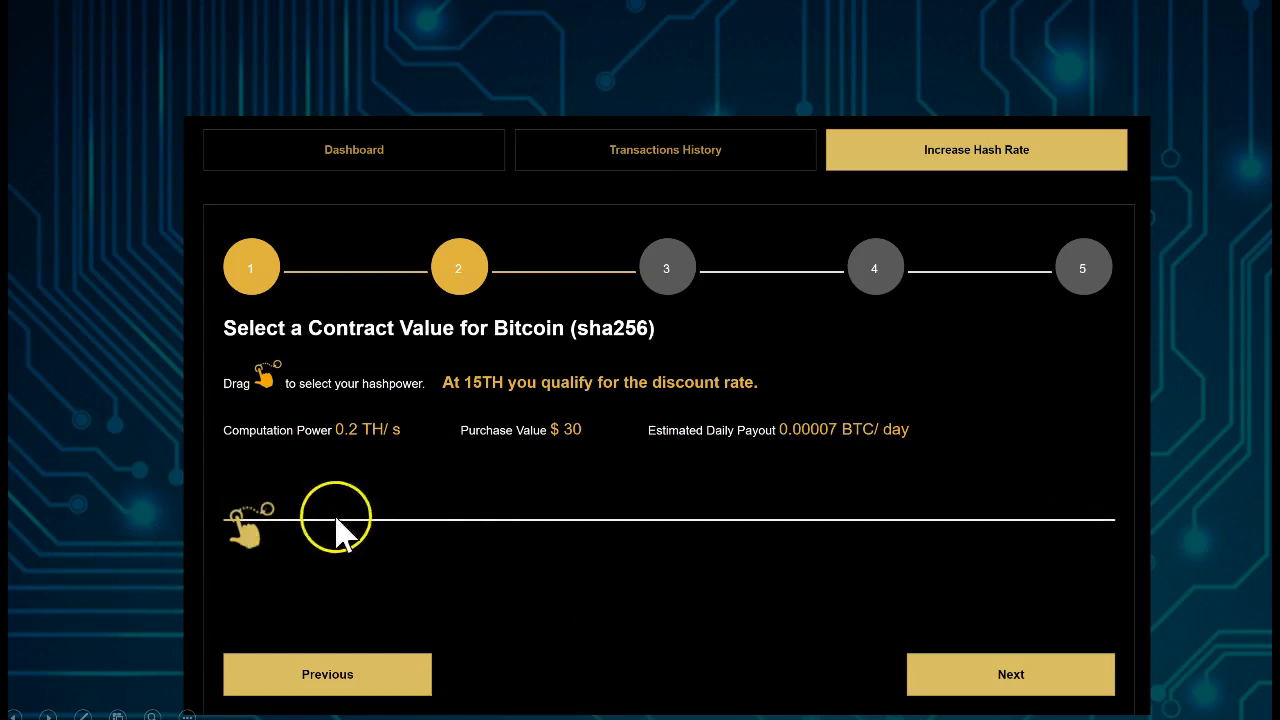
Drag the hashpower slider to 15.0 TH/s, costing $1,950 for about 0.00512 BTC daily.
drag(335, 519, 1067, 519)
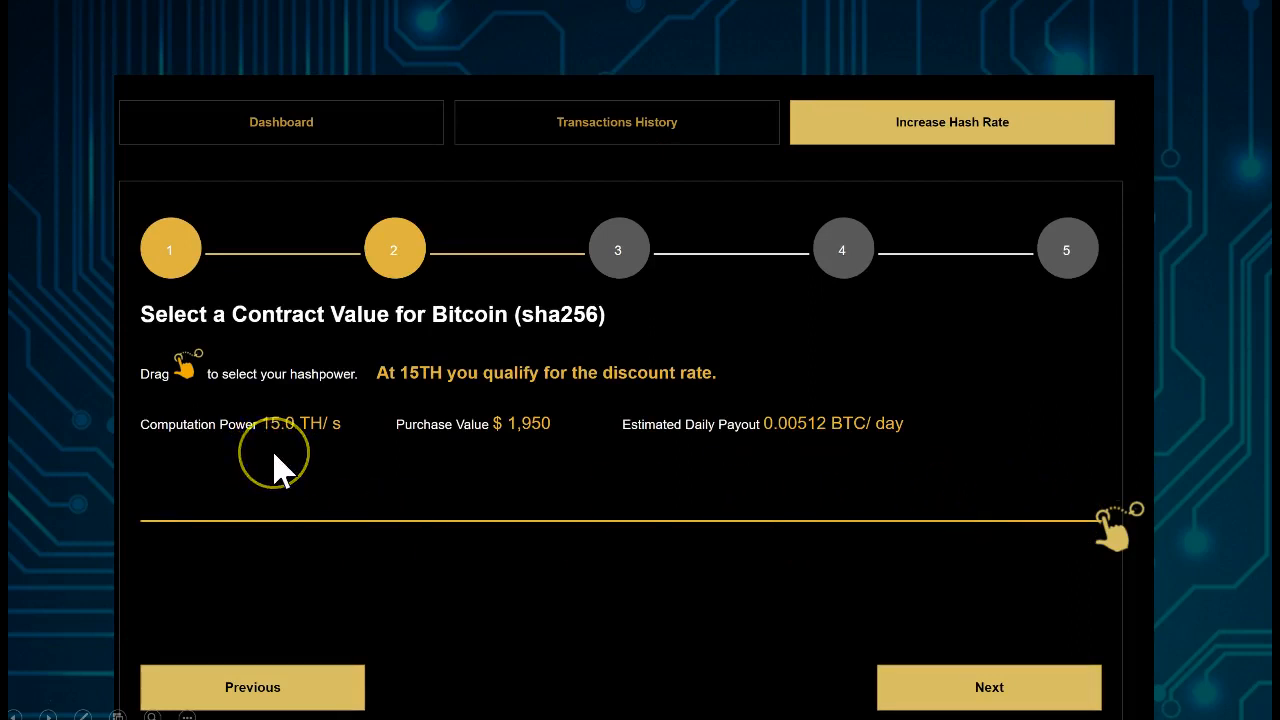
mouse_move(560, 340)
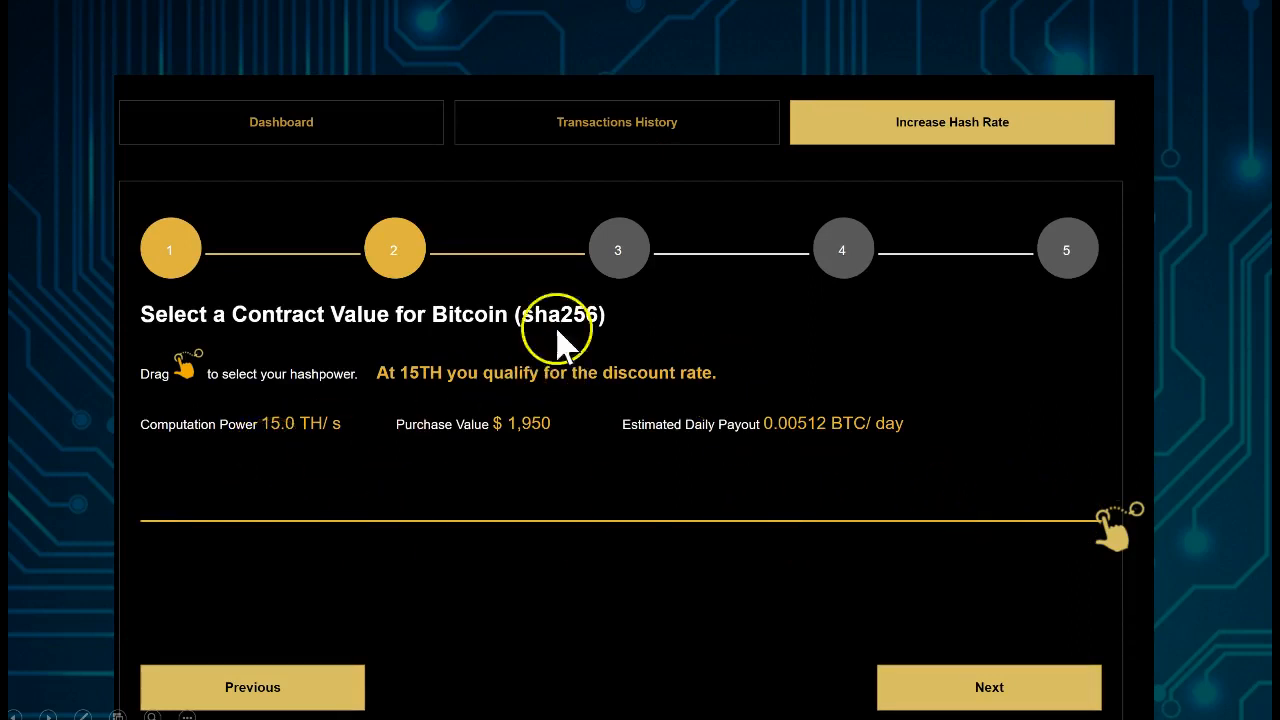
mouse_move(1120, 540)
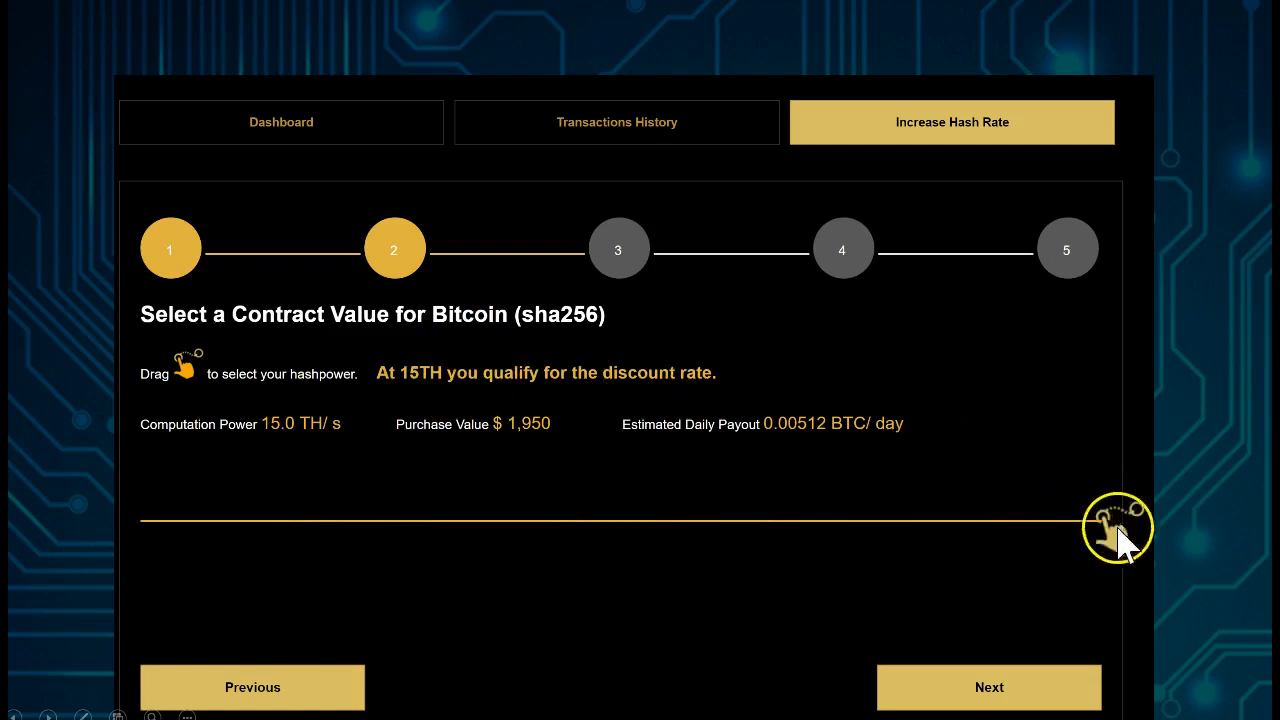
mouse_move(540, 440)
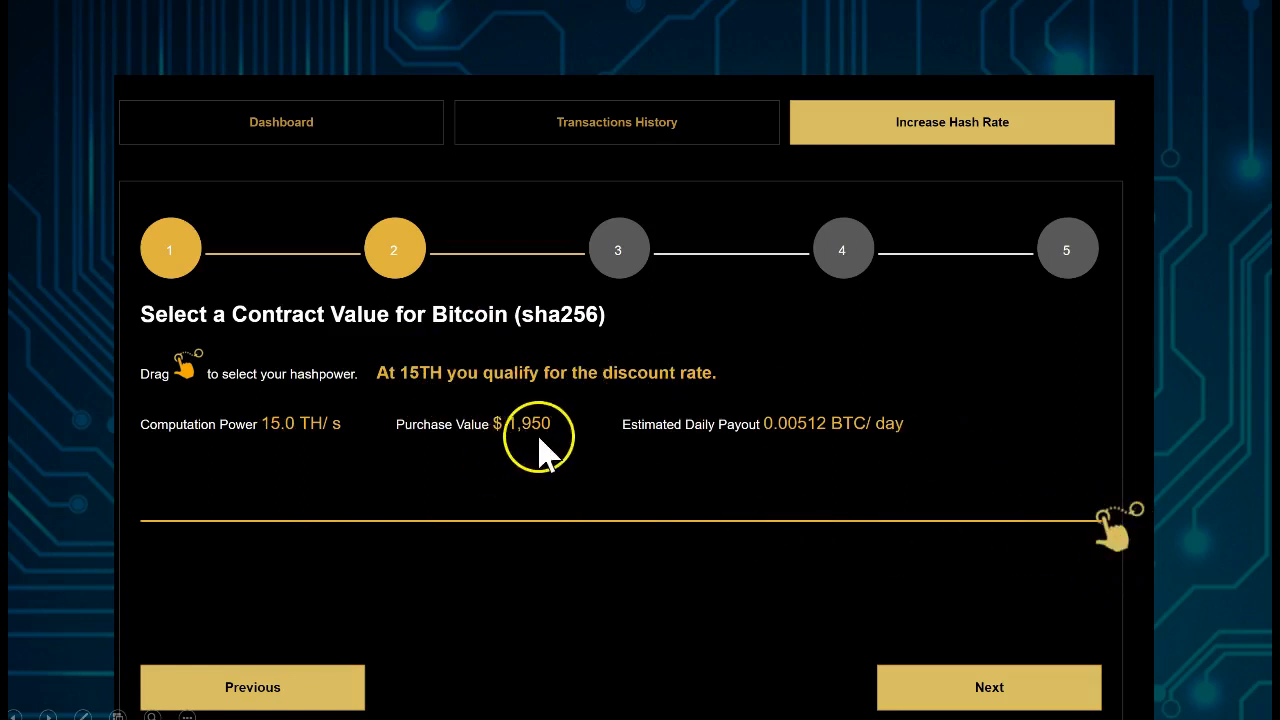
mouse_move(660, 460)
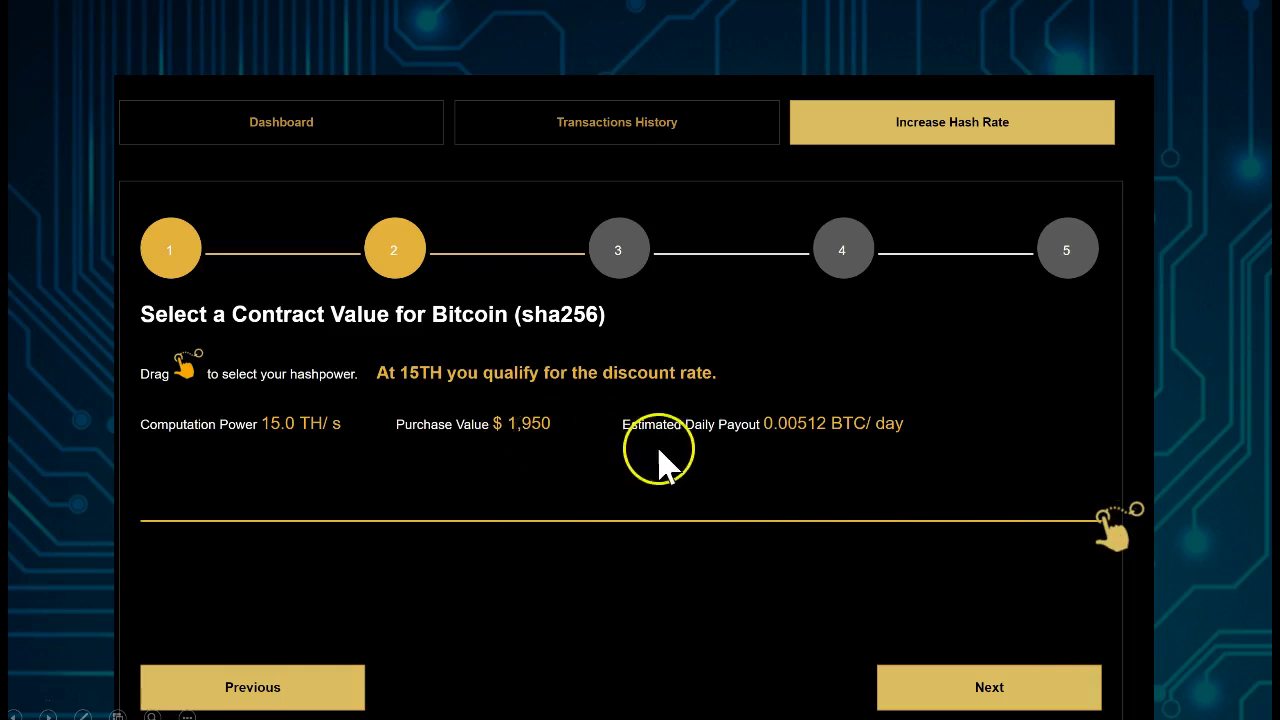
mouse_move(805, 470)
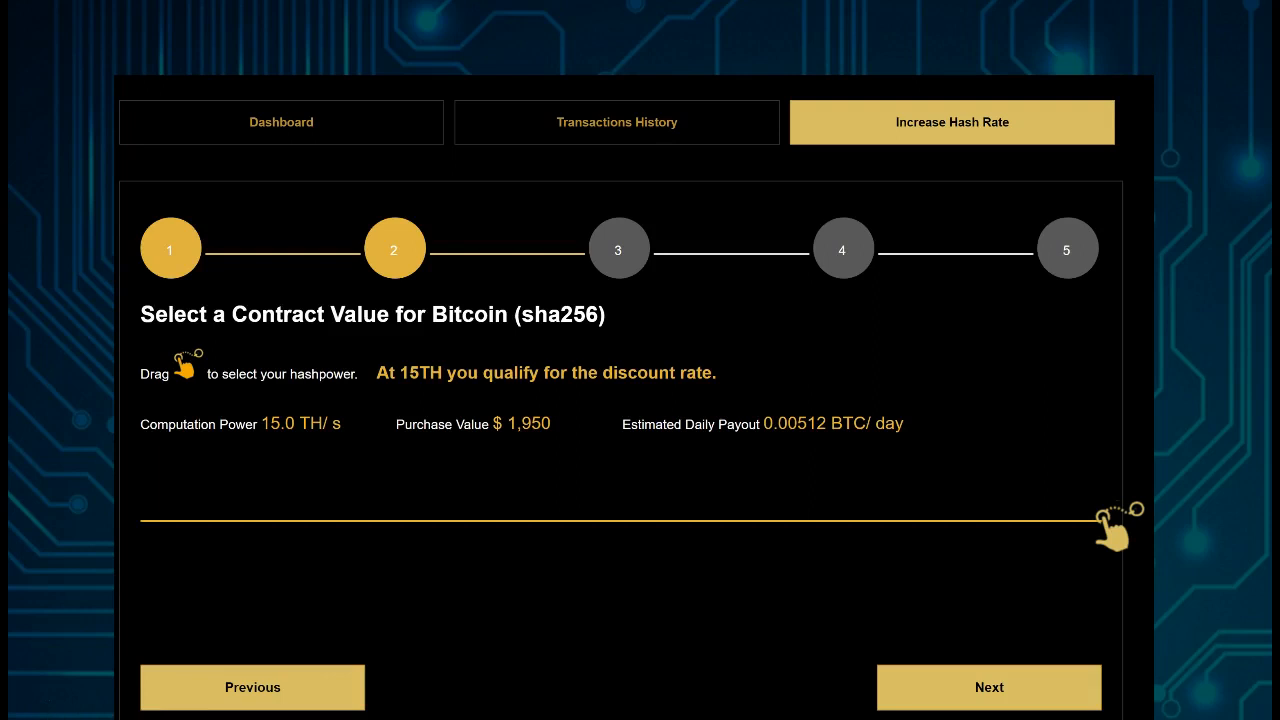
click(989, 687)
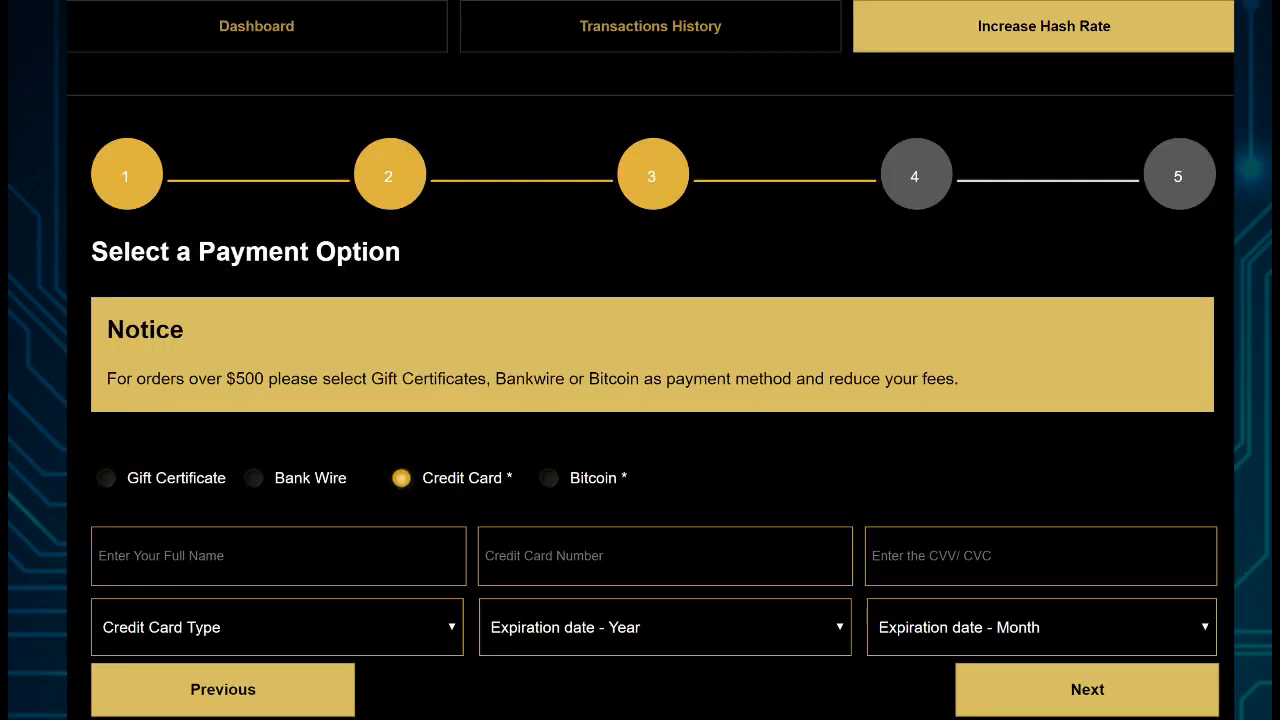
mouse_move(685, 415)
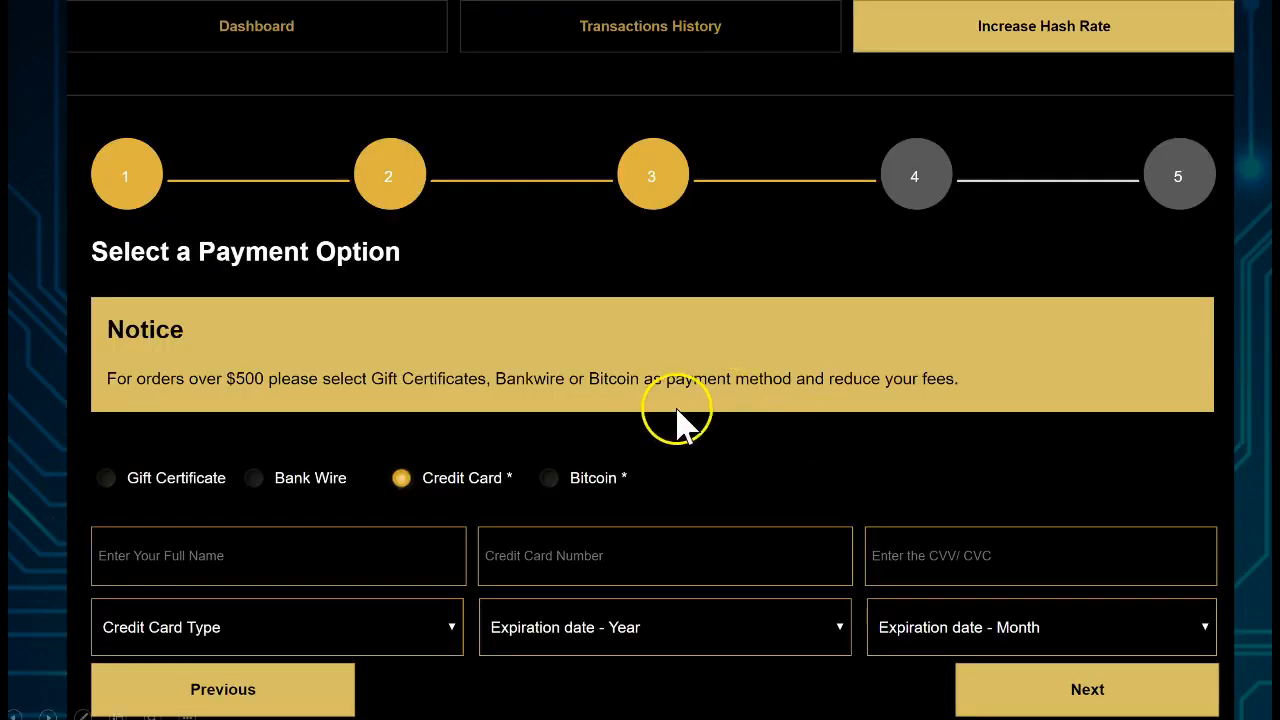
mouse_move(462, 510)
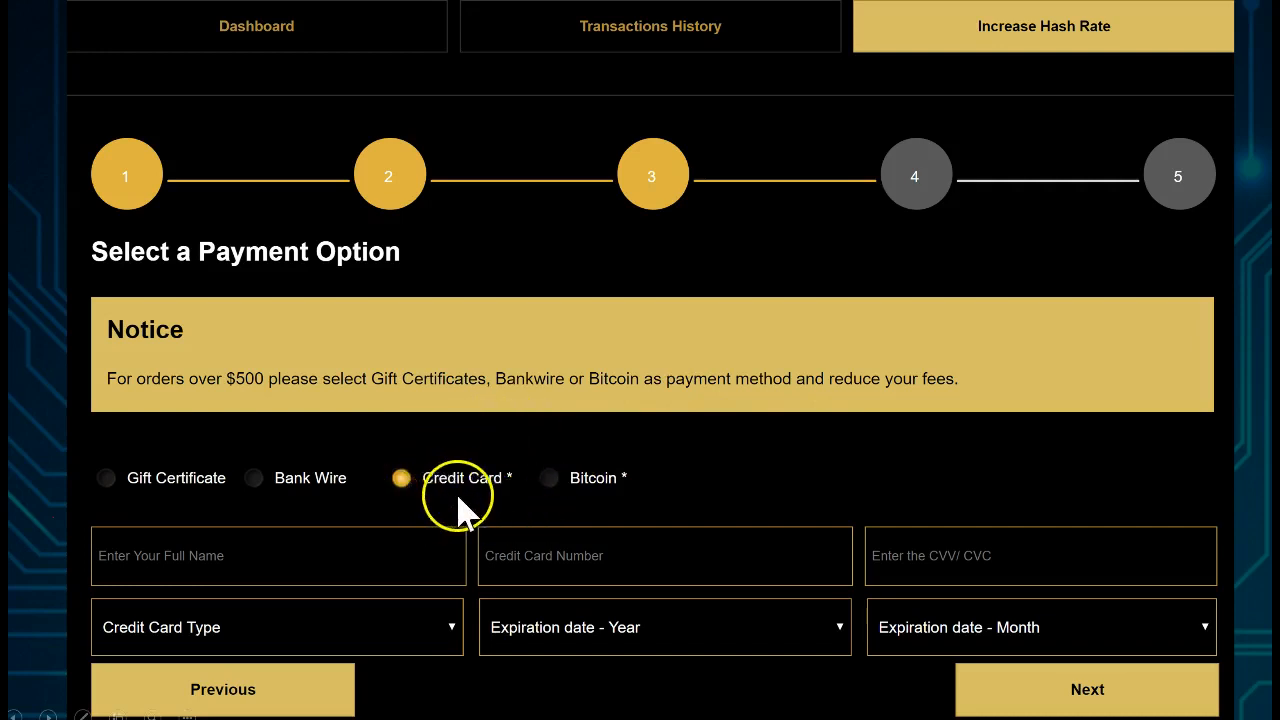
mouse_move(365, 245)
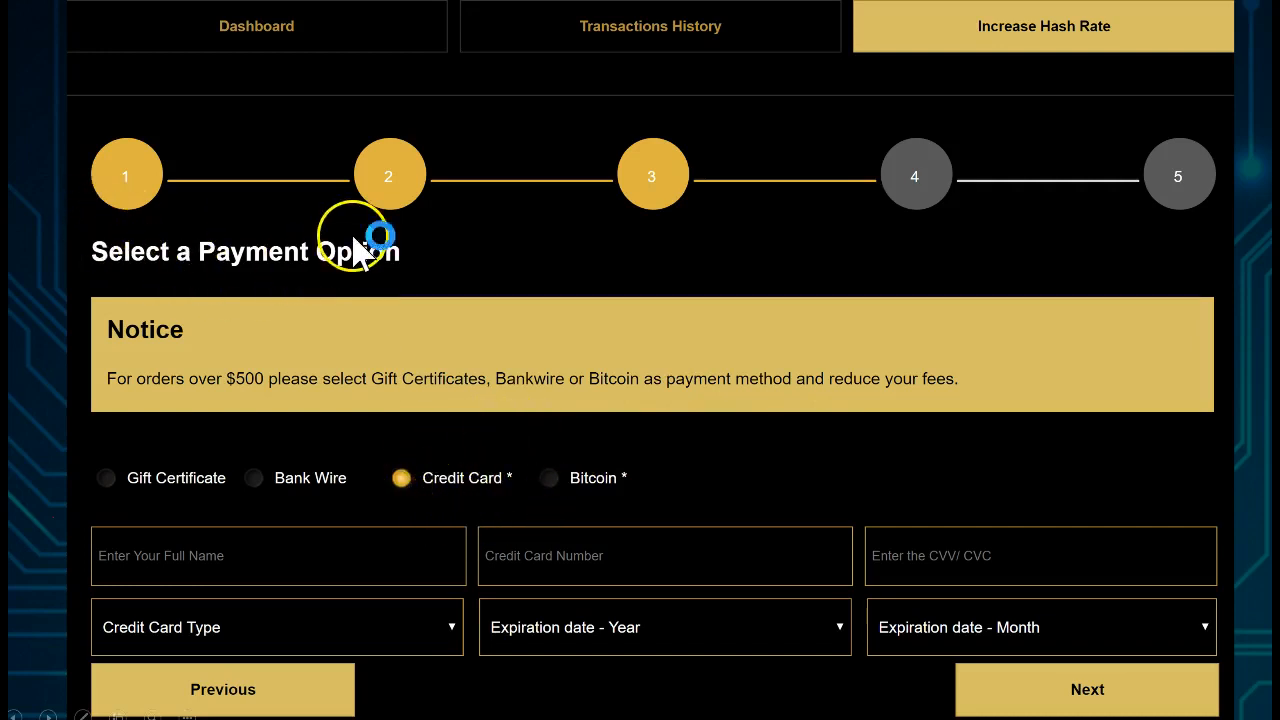
mouse_move(195, 465)
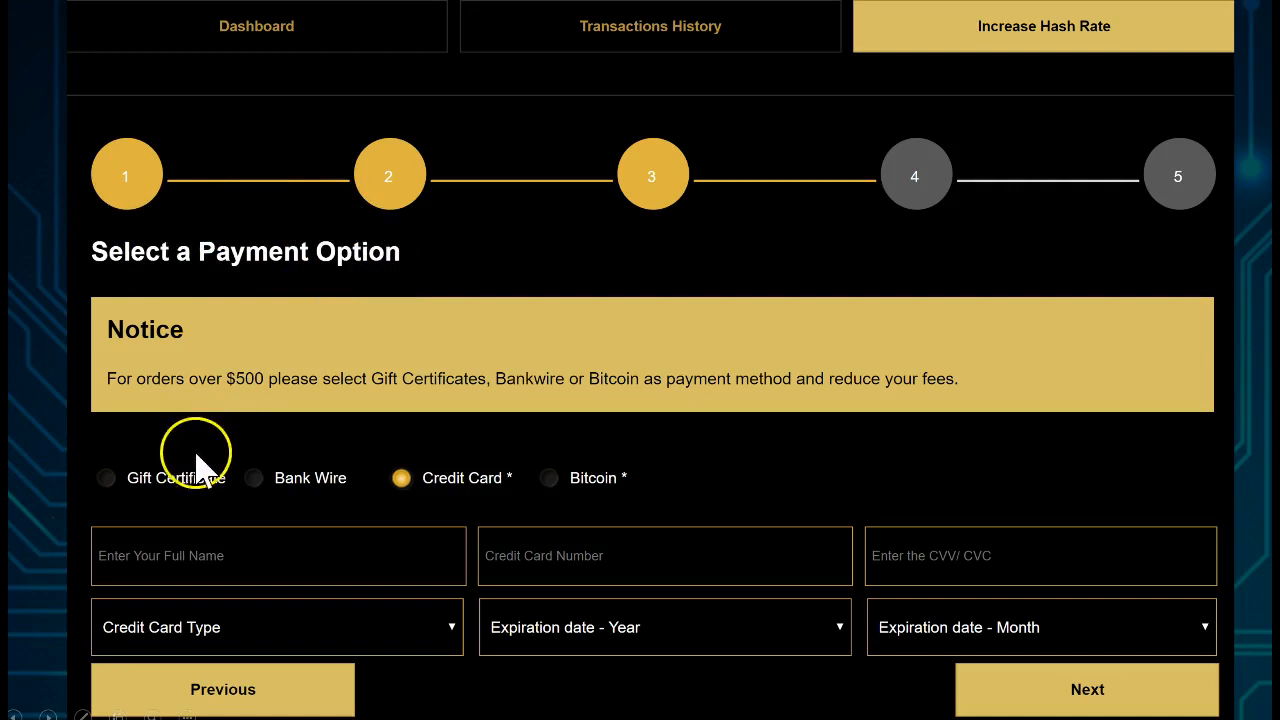
mouse_move(357, 550)
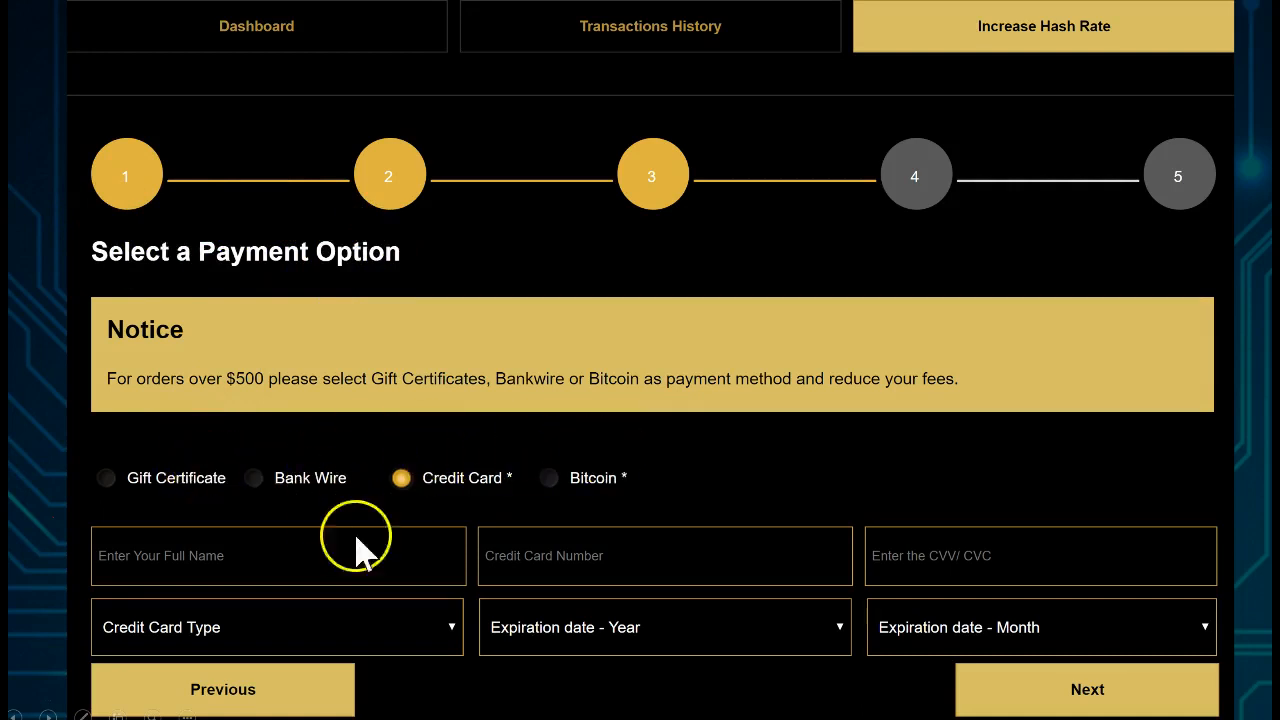
mouse_move(155, 555)
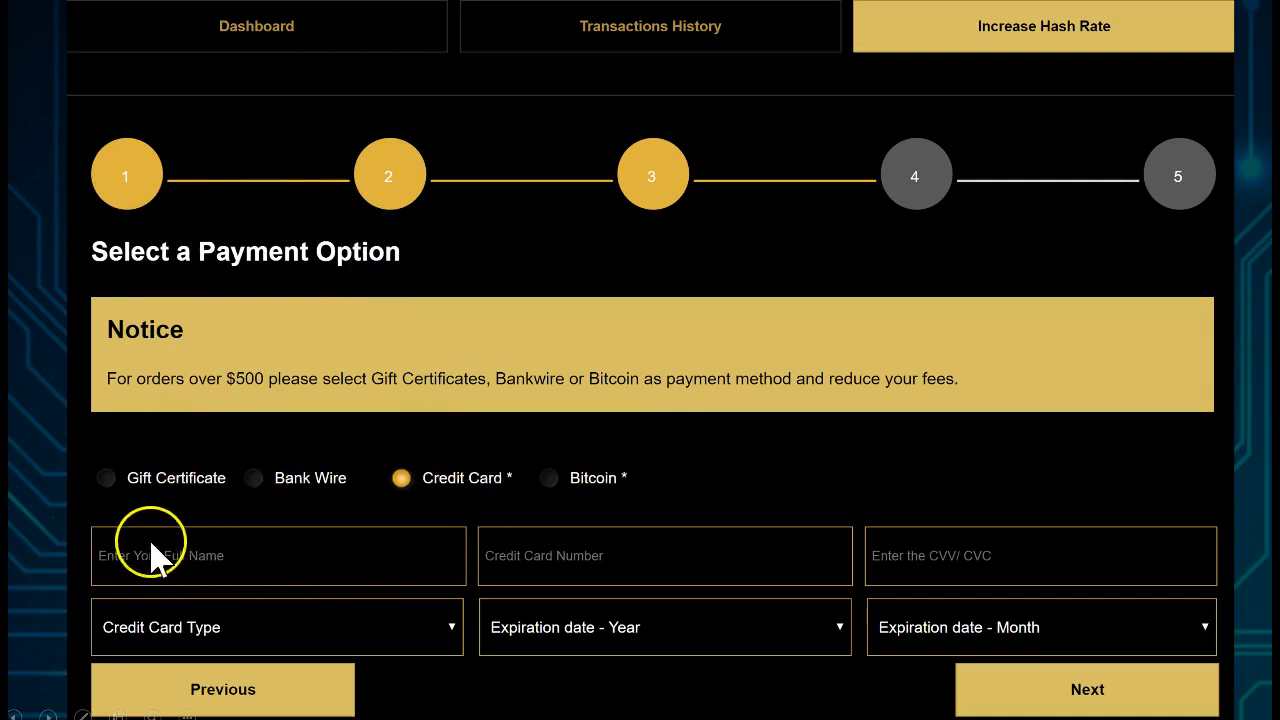
mouse_move(645, 555)
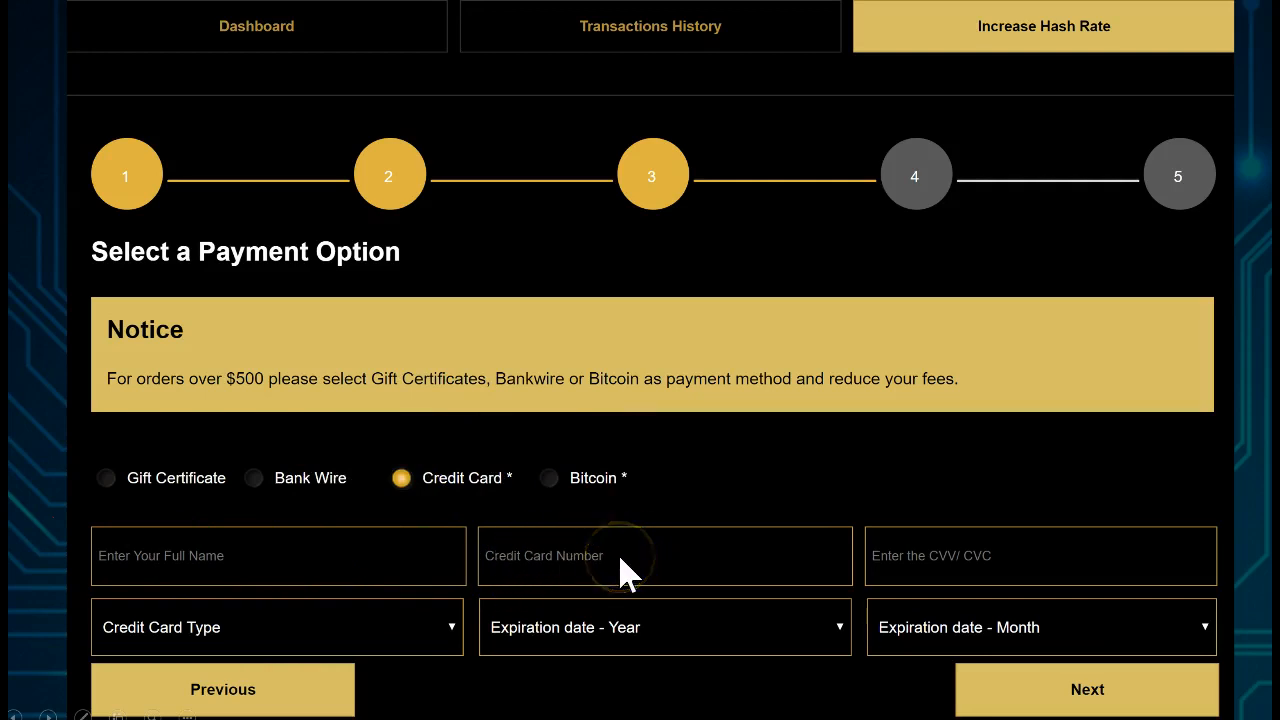
mouse_move(1020, 560)
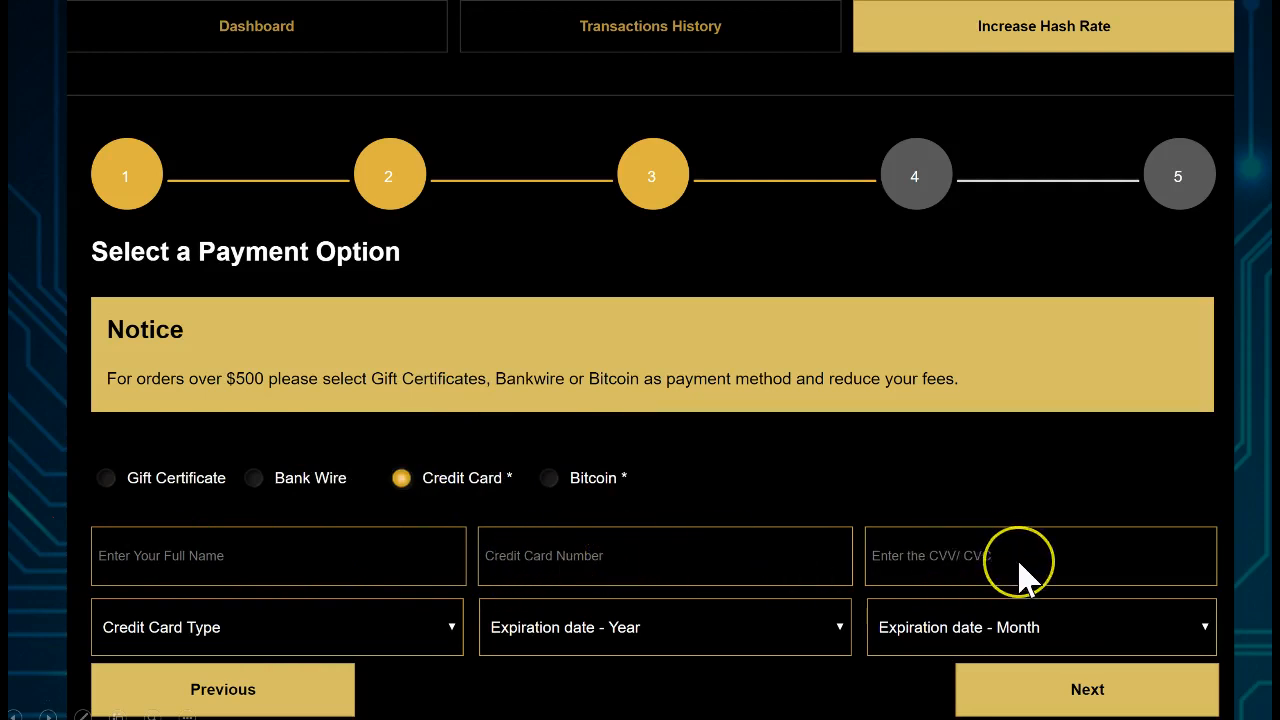
mouse_move(275, 635)
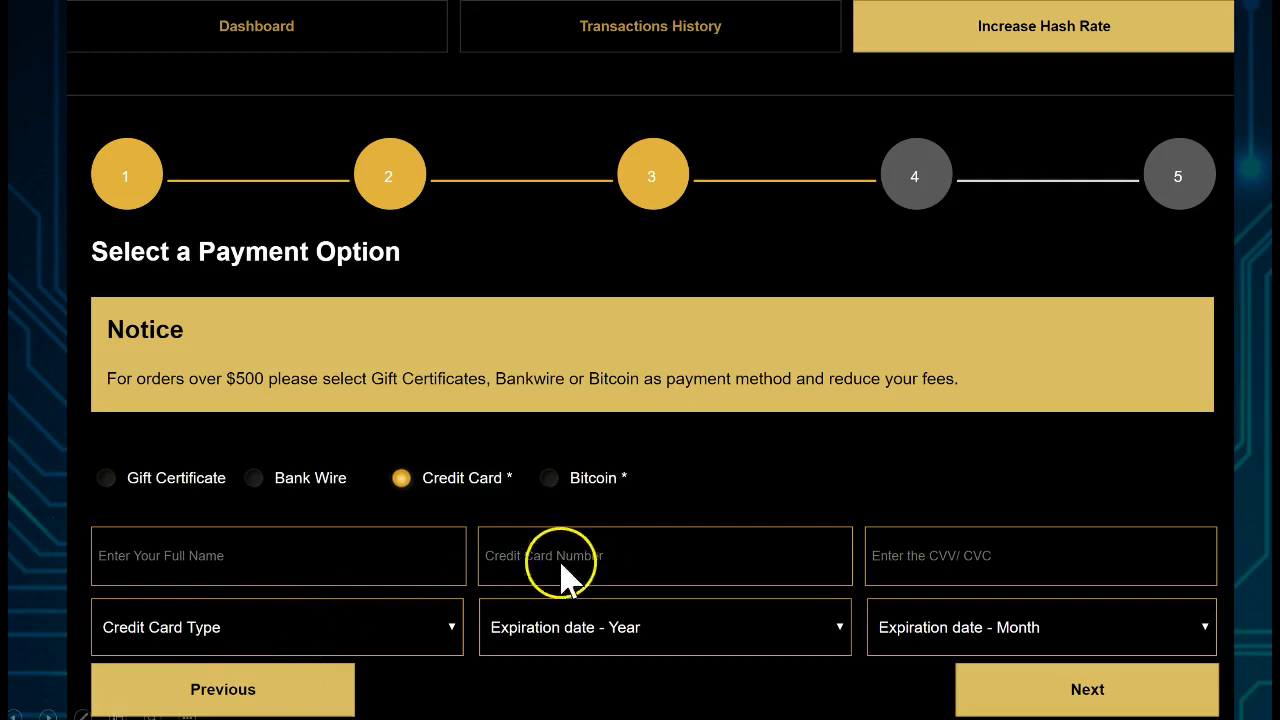
mouse_move(460, 635)
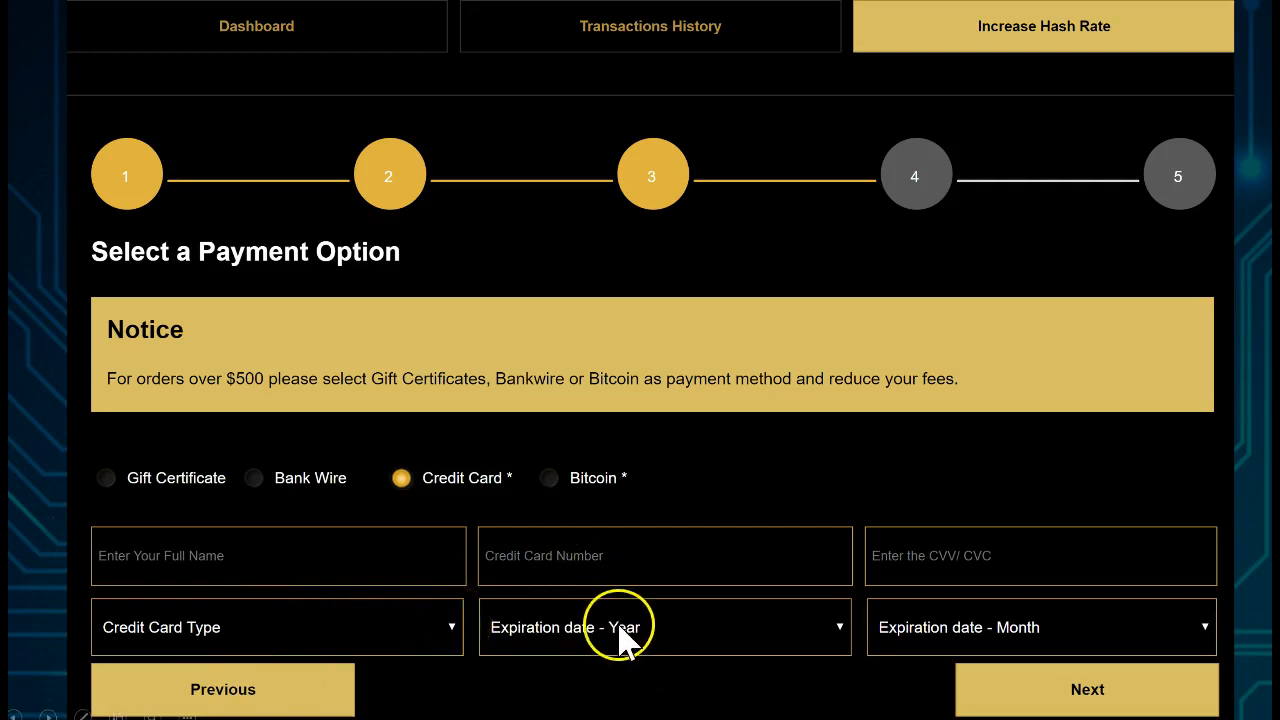
mouse_move(920, 635)
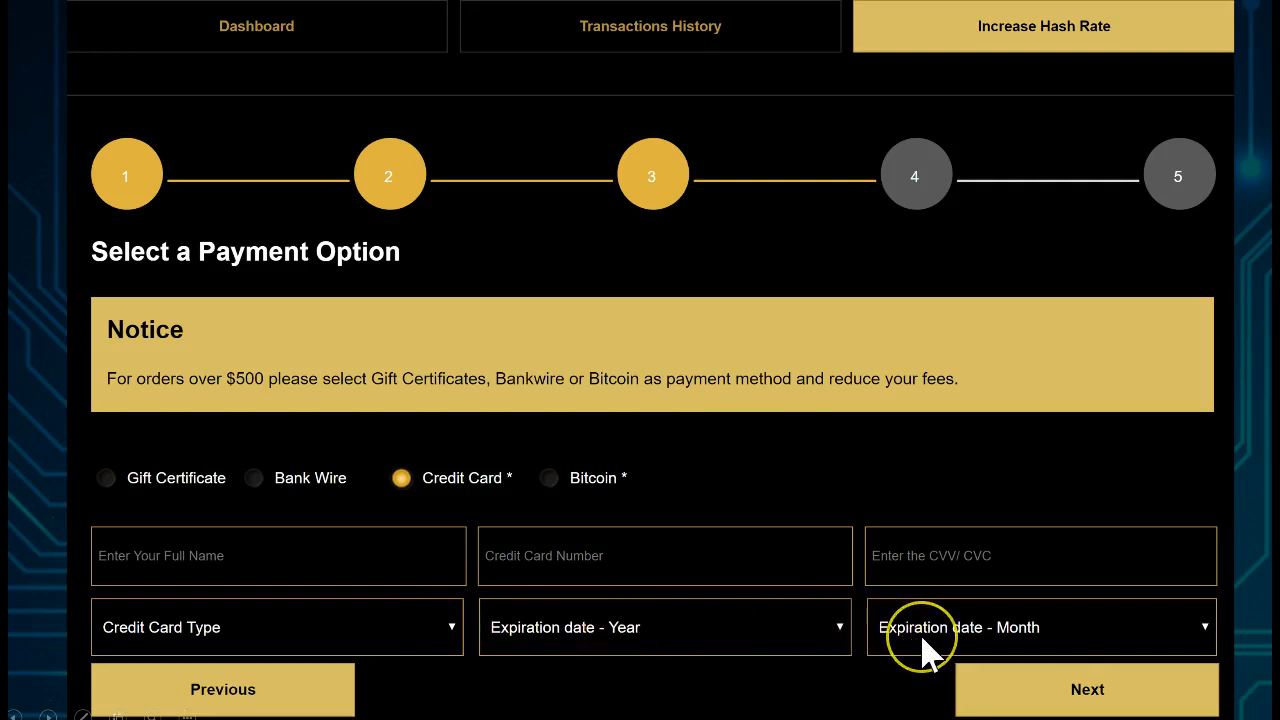
mouse_move(920, 640)
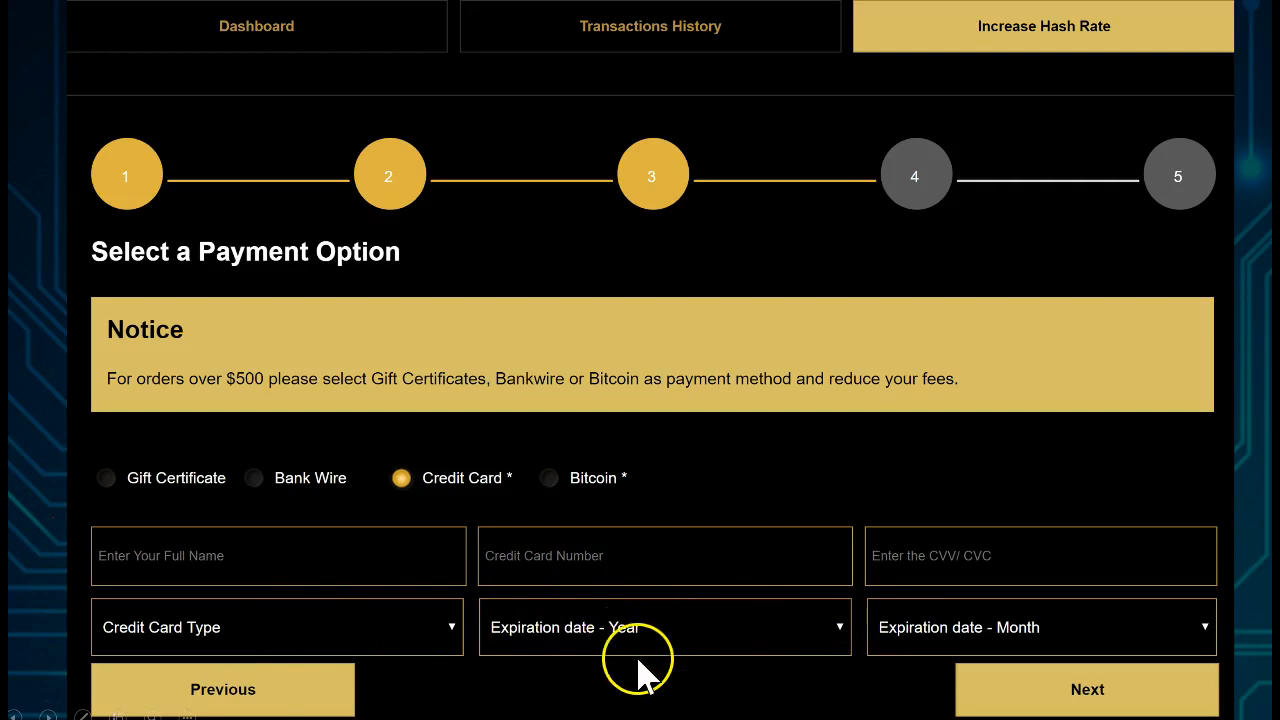
mouse_move(378, 625)
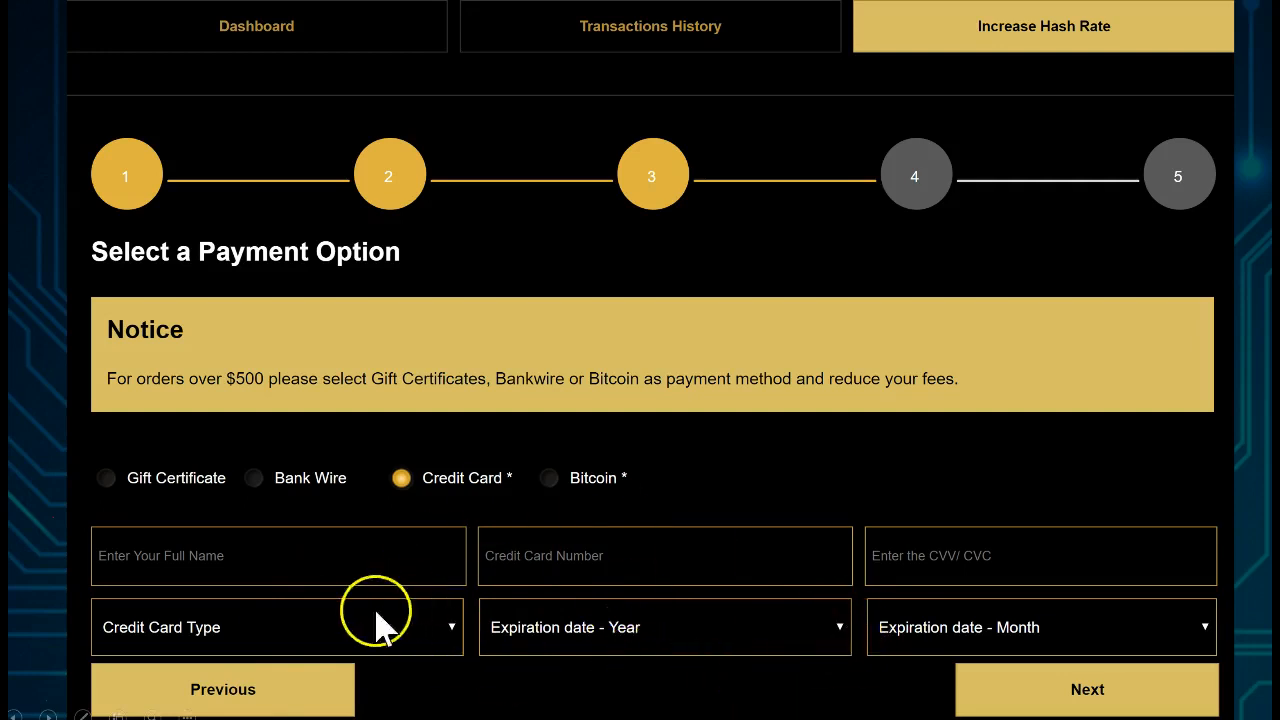
mouse_move(835, 655)
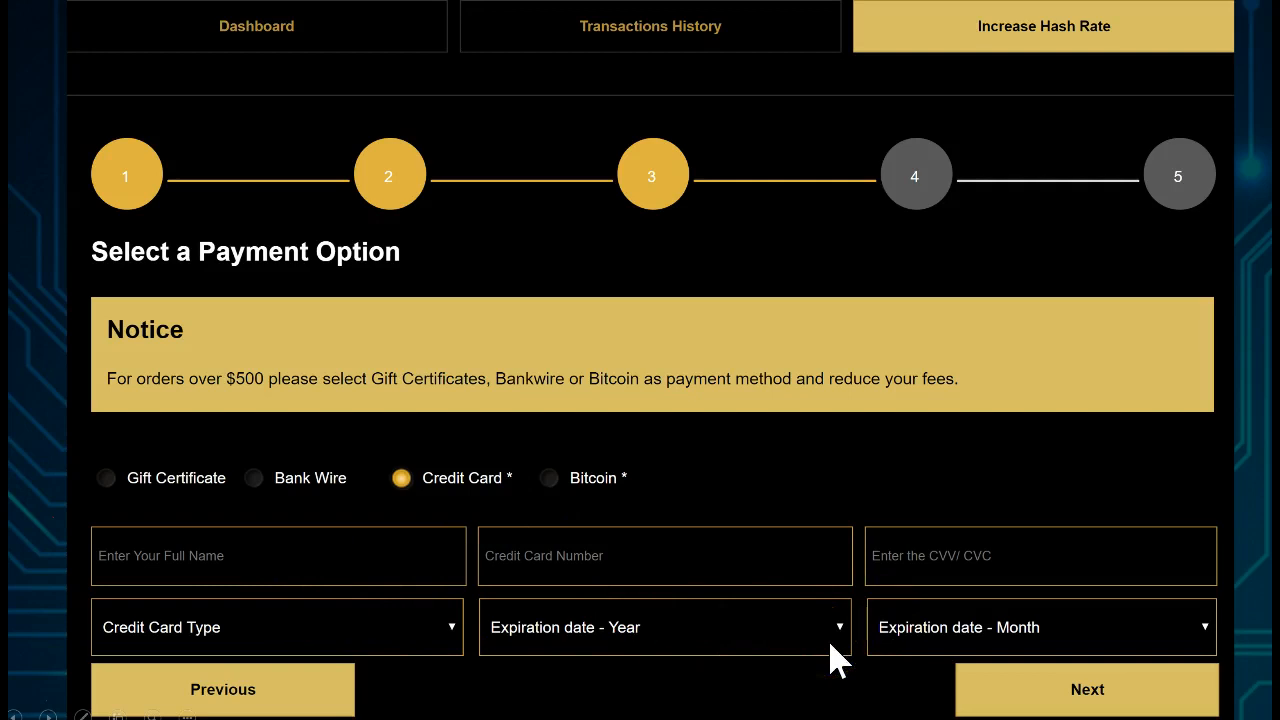
mouse_move(835, 660)
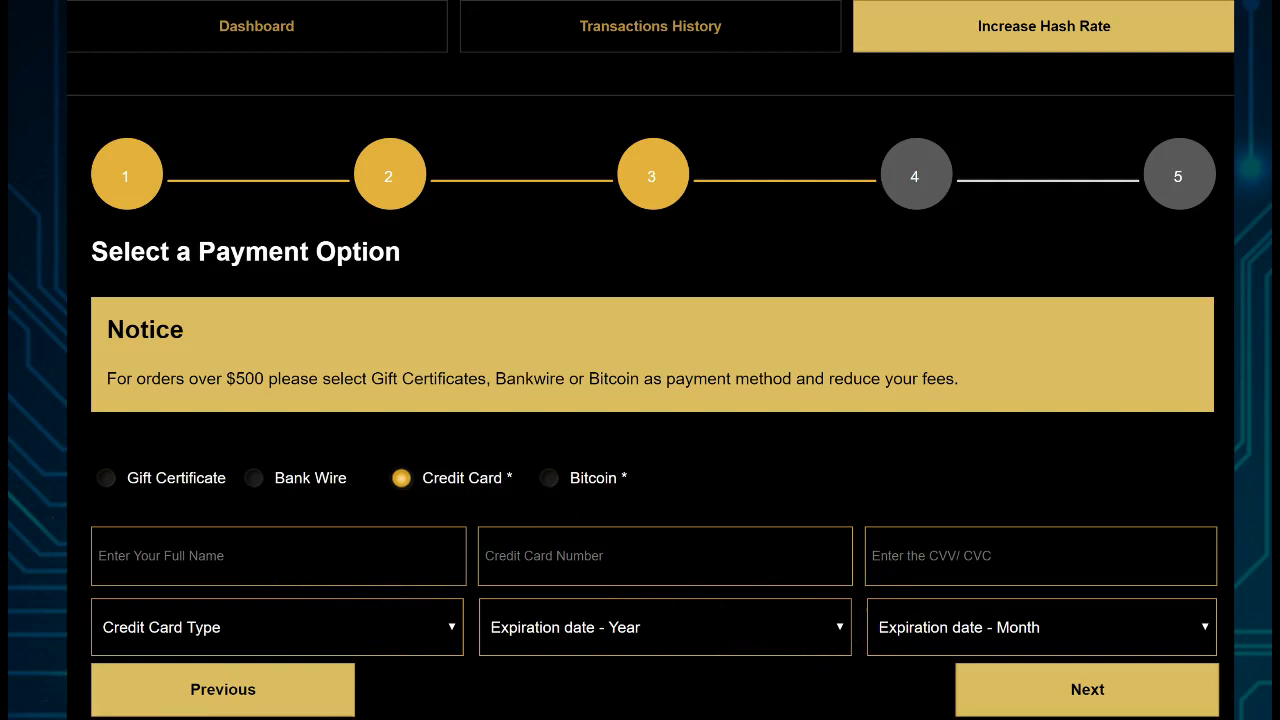
click(1087, 689)
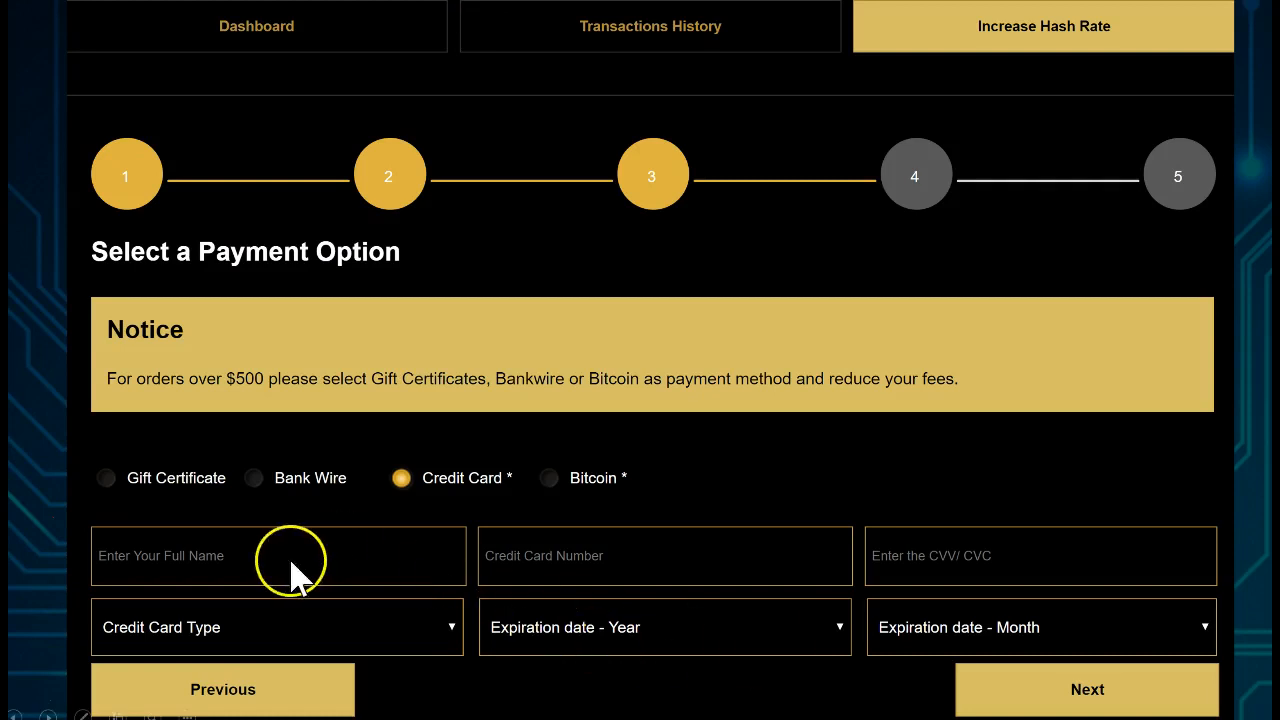
mouse_move(710, 627)
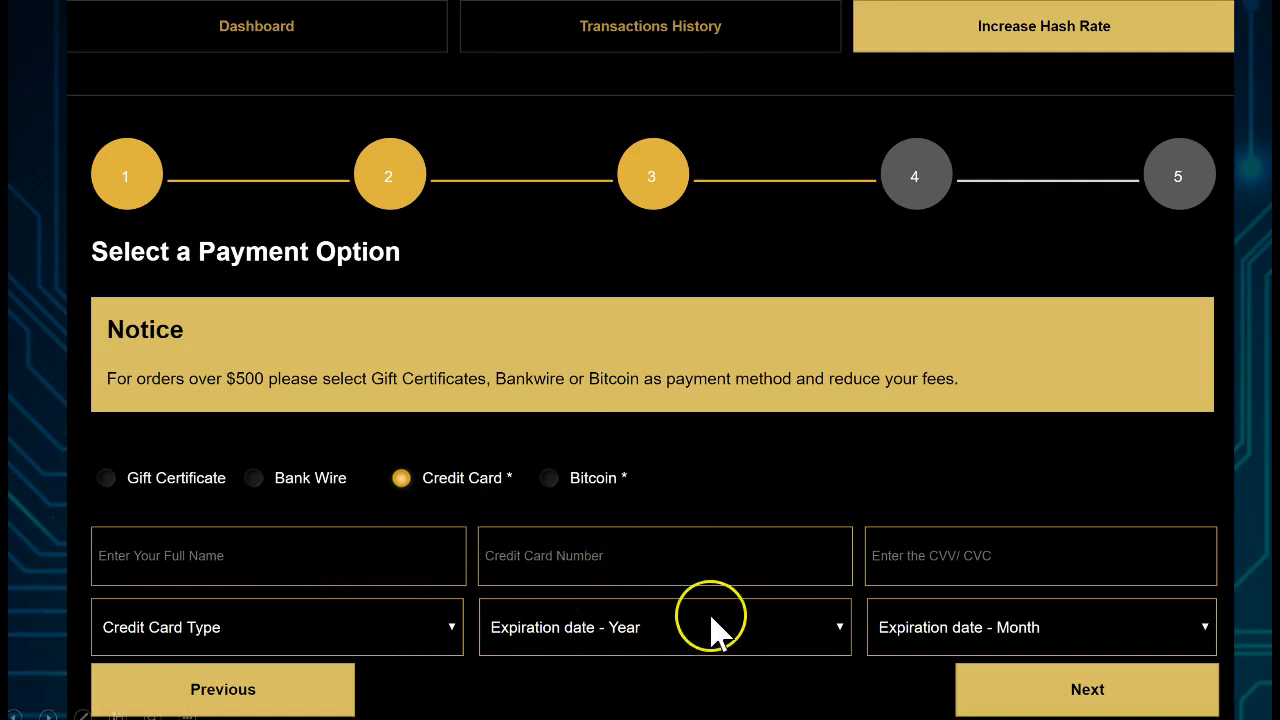
mouse_move(712, 627)
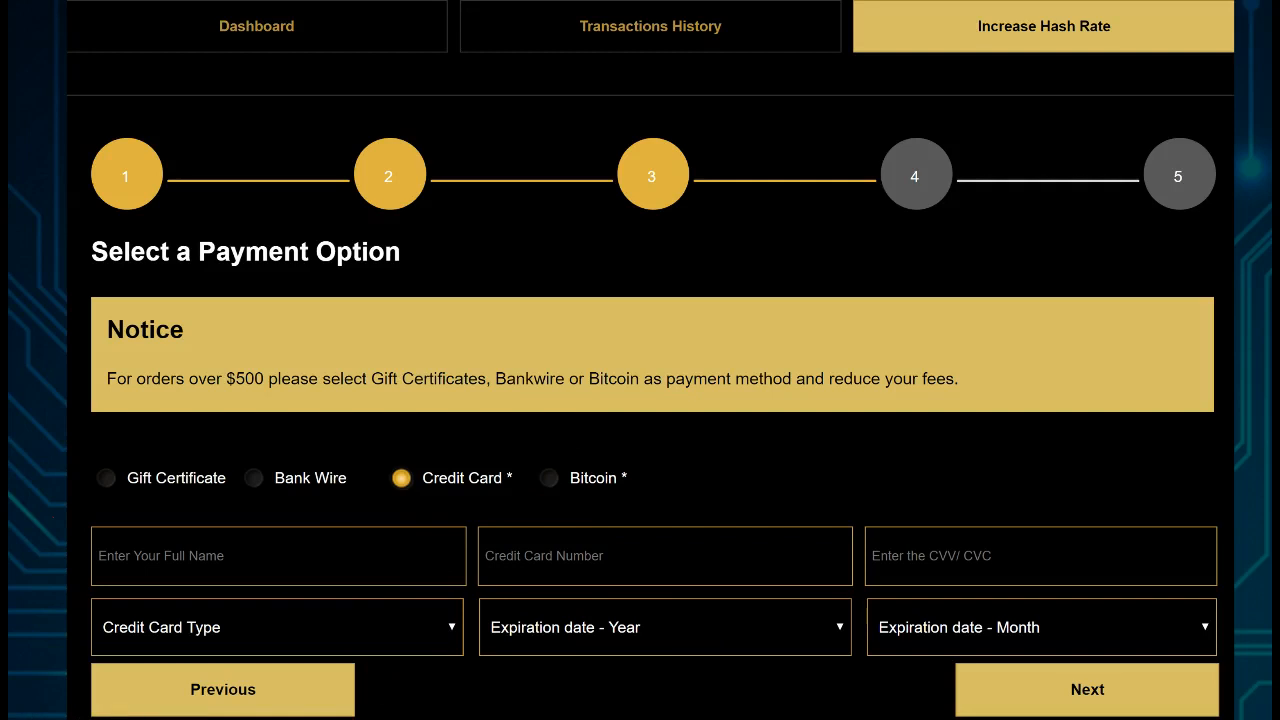
Reach Summary & Agree for the $30 Bitcoin contract and tick the Terms of Use agreement.
click(1086, 689)
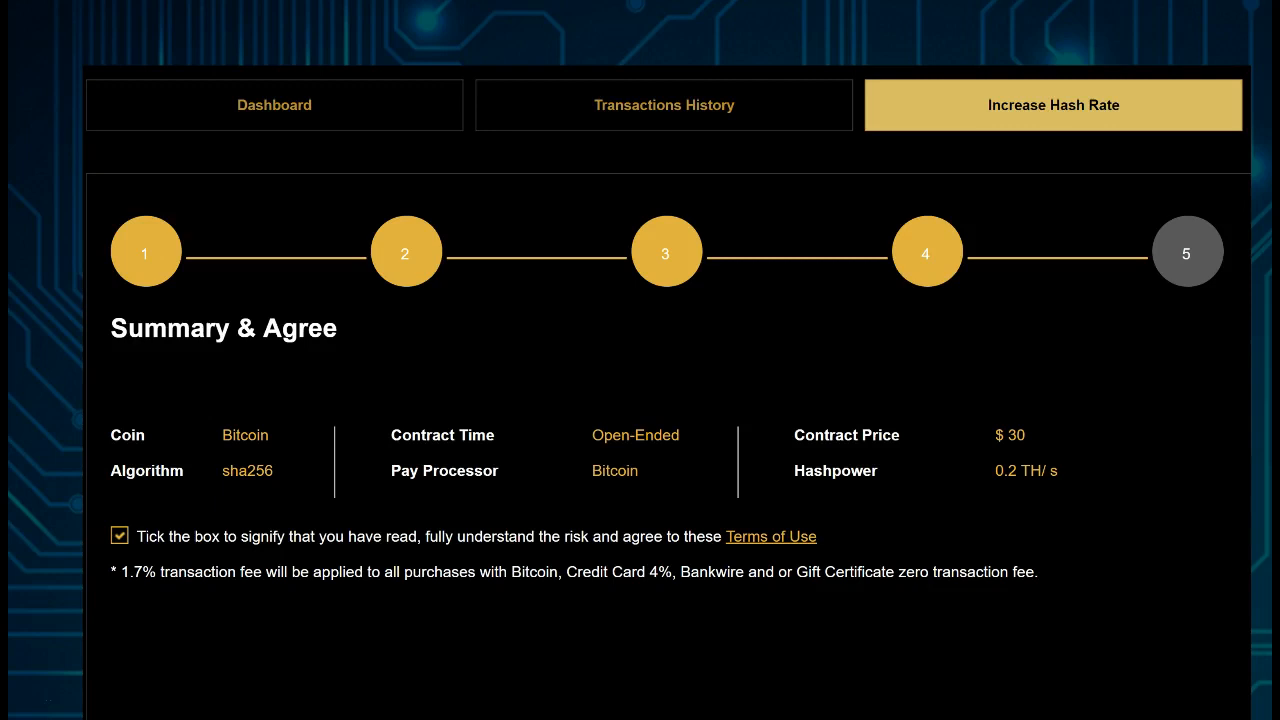
click(120, 535)
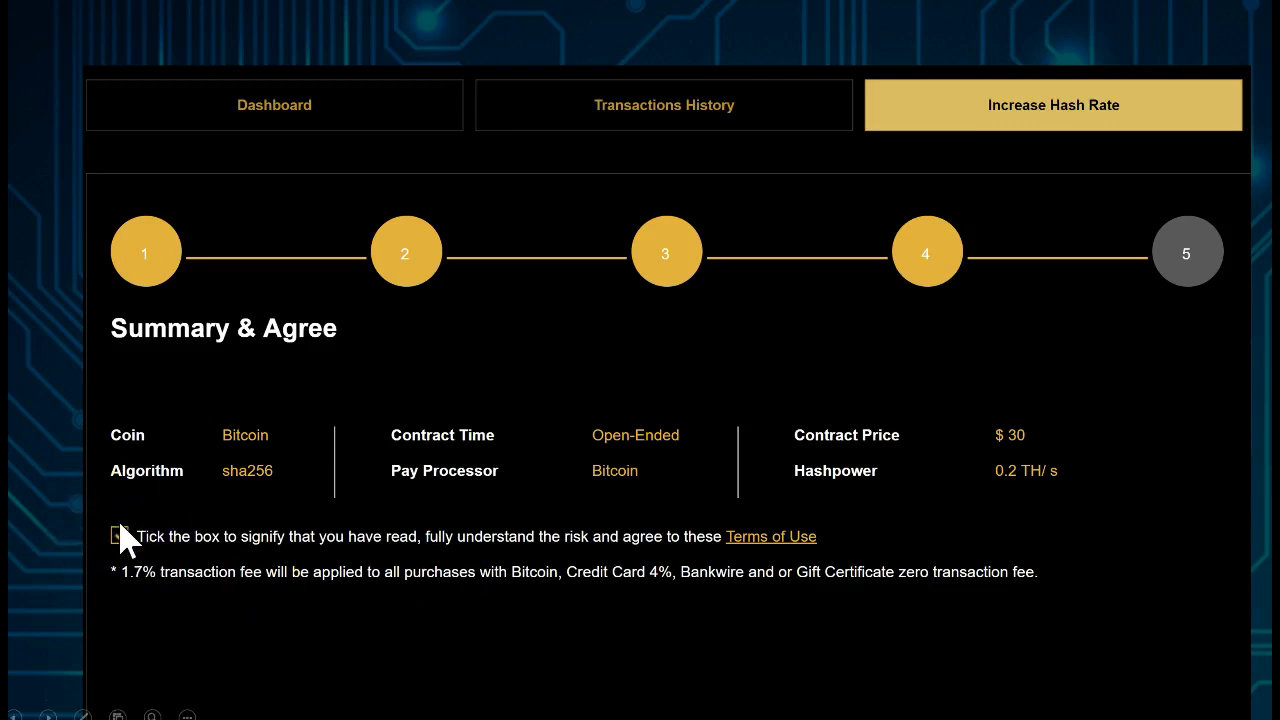
click(119, 536)
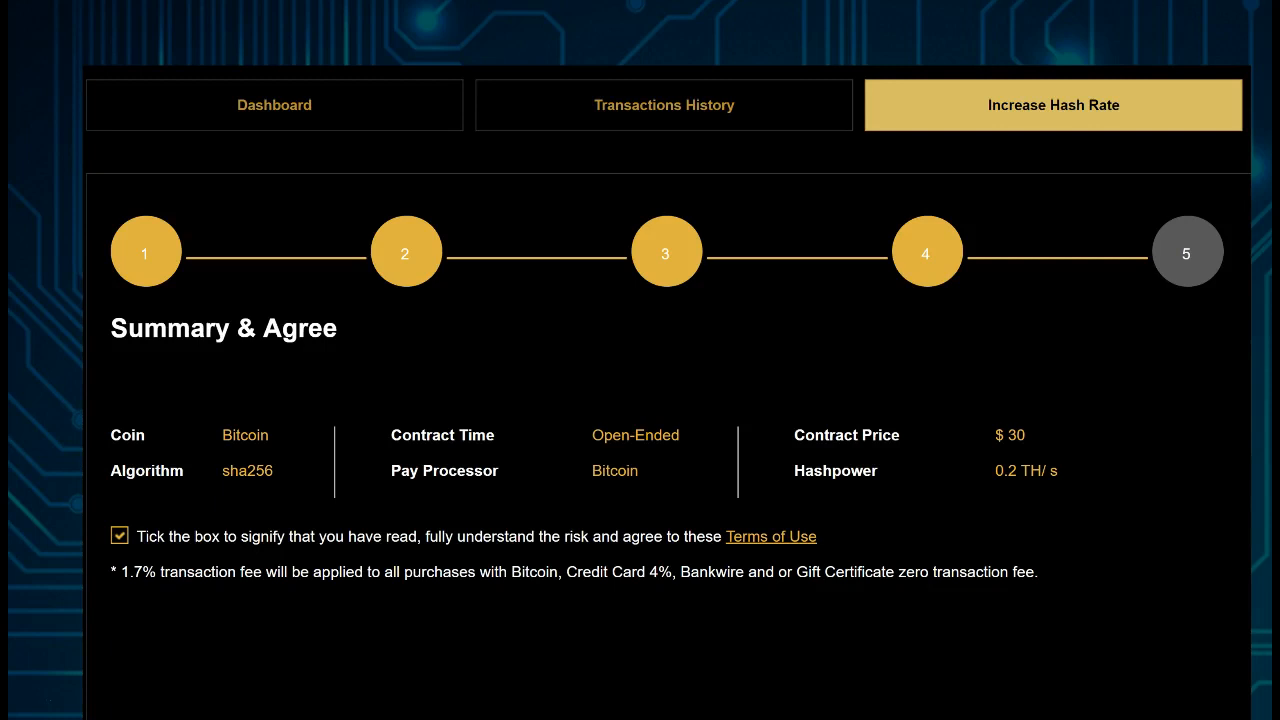
mouse_move(490, 495)
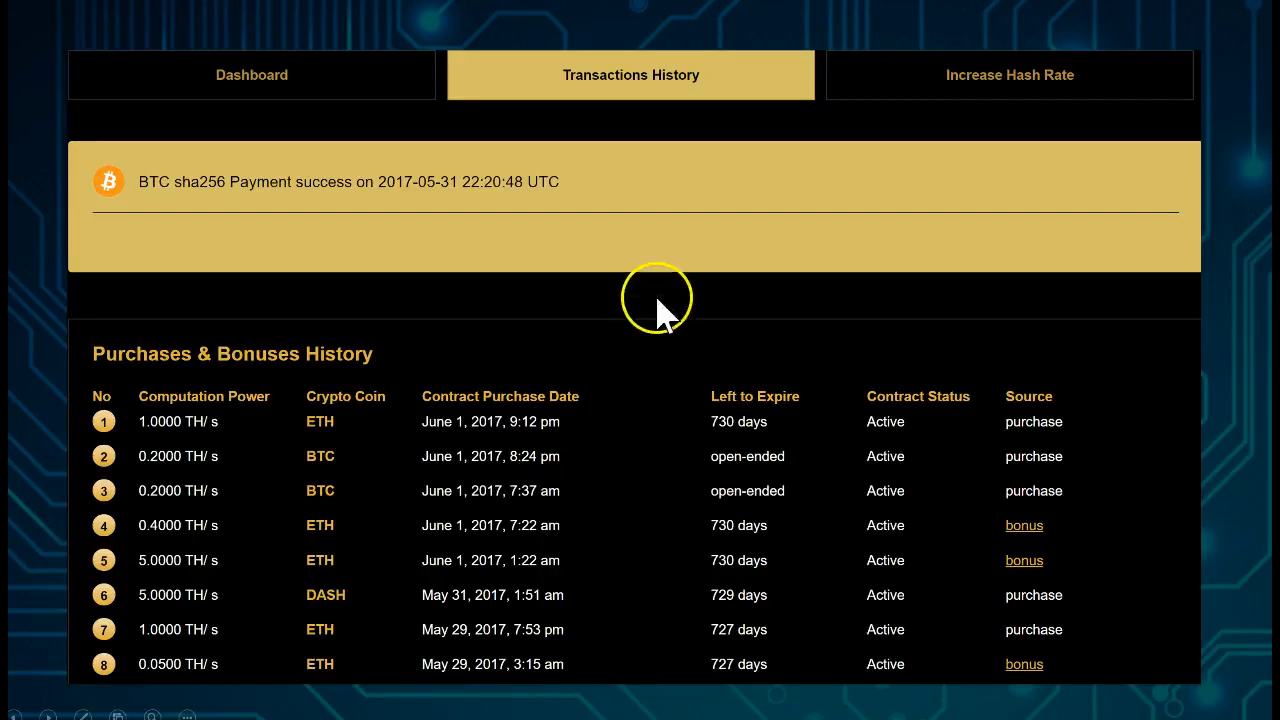
mouse_move(420, 505)
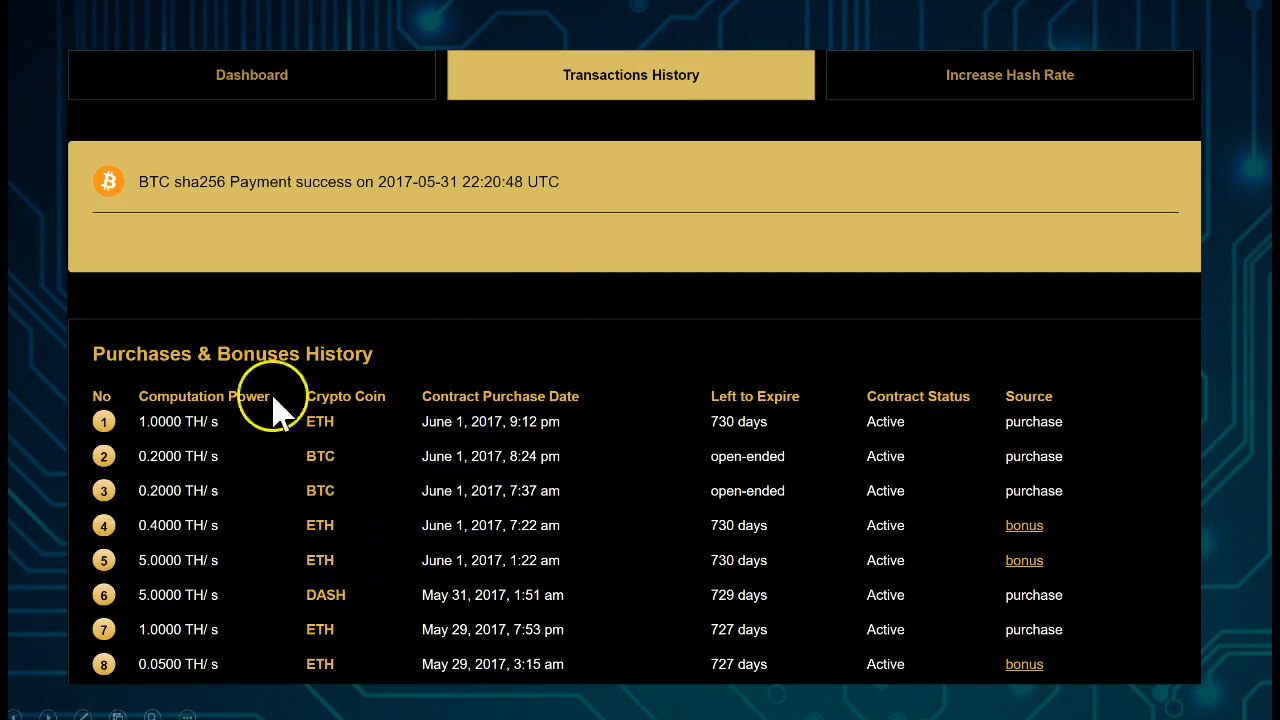
mouse_move(345, 380)
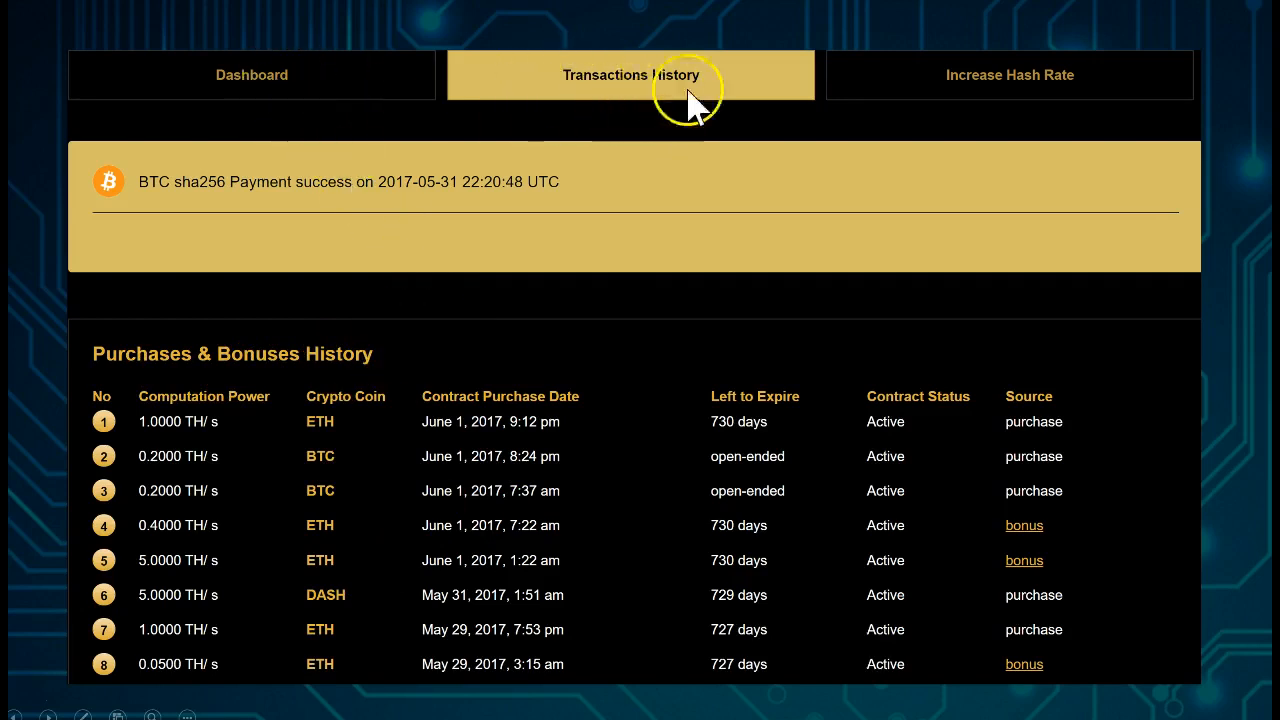
mouse_move(838, 270)
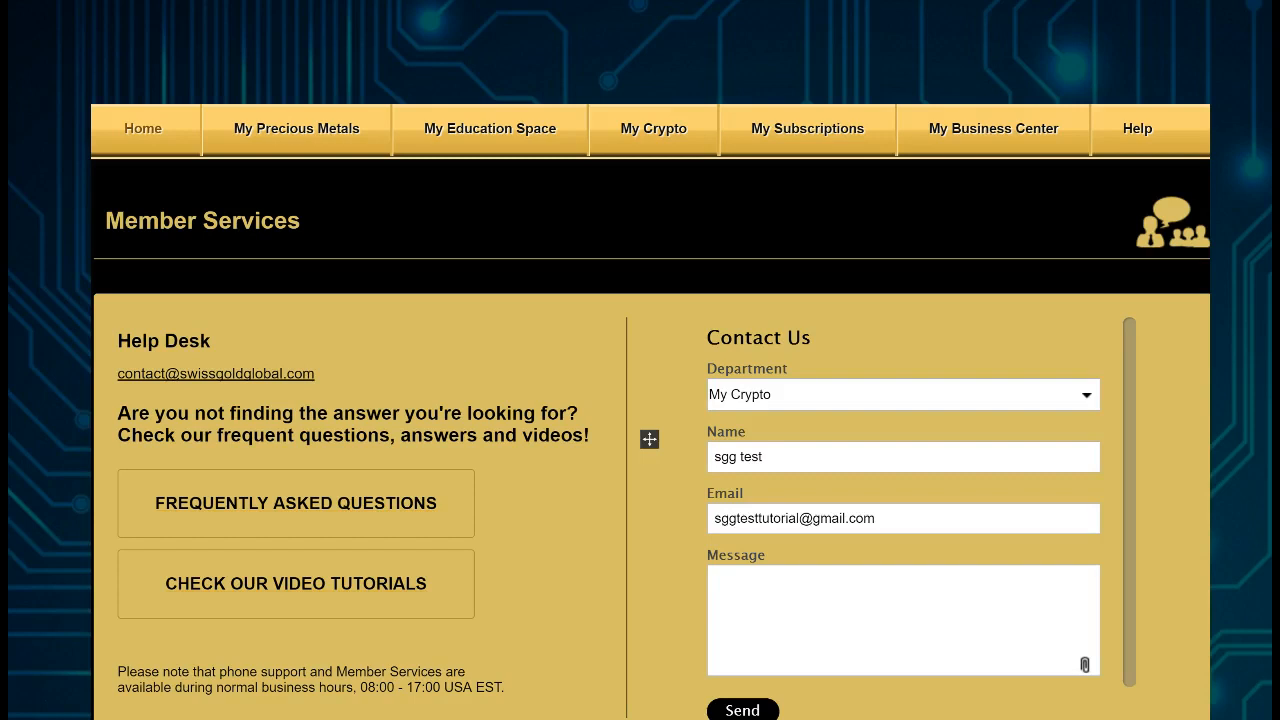
mouse_move(830, 425)
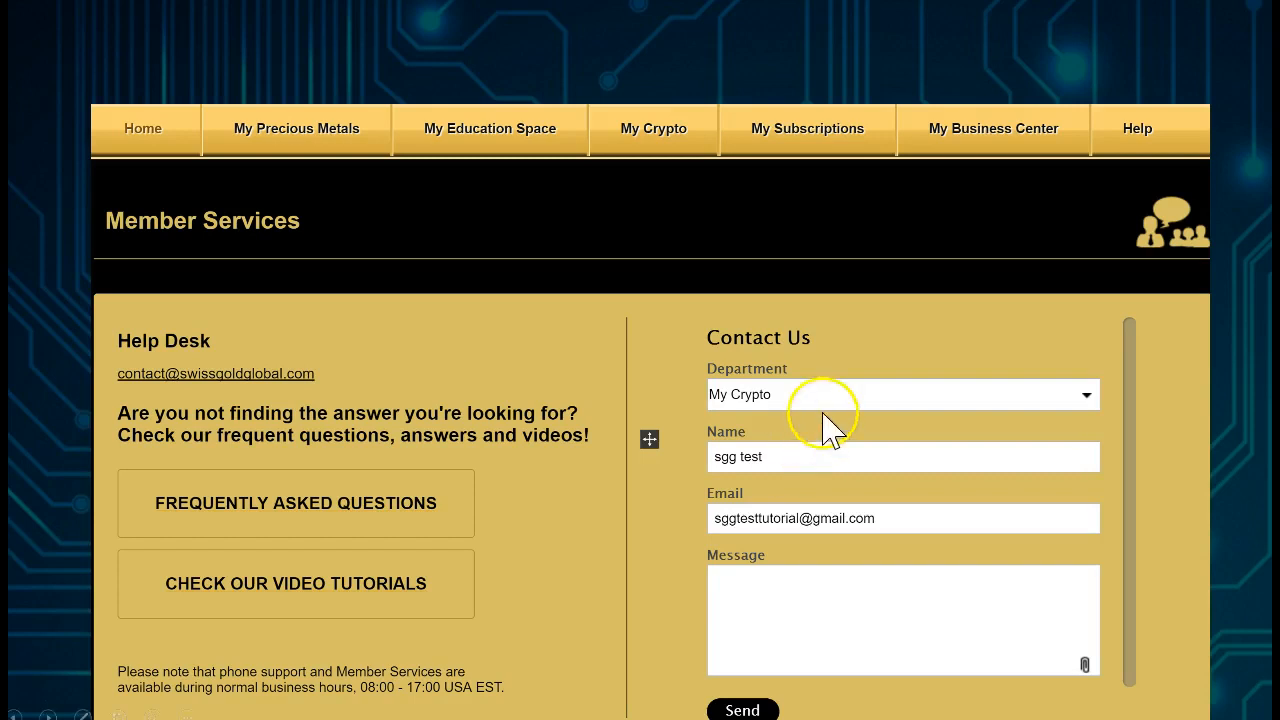
mouse_move(955, 200)
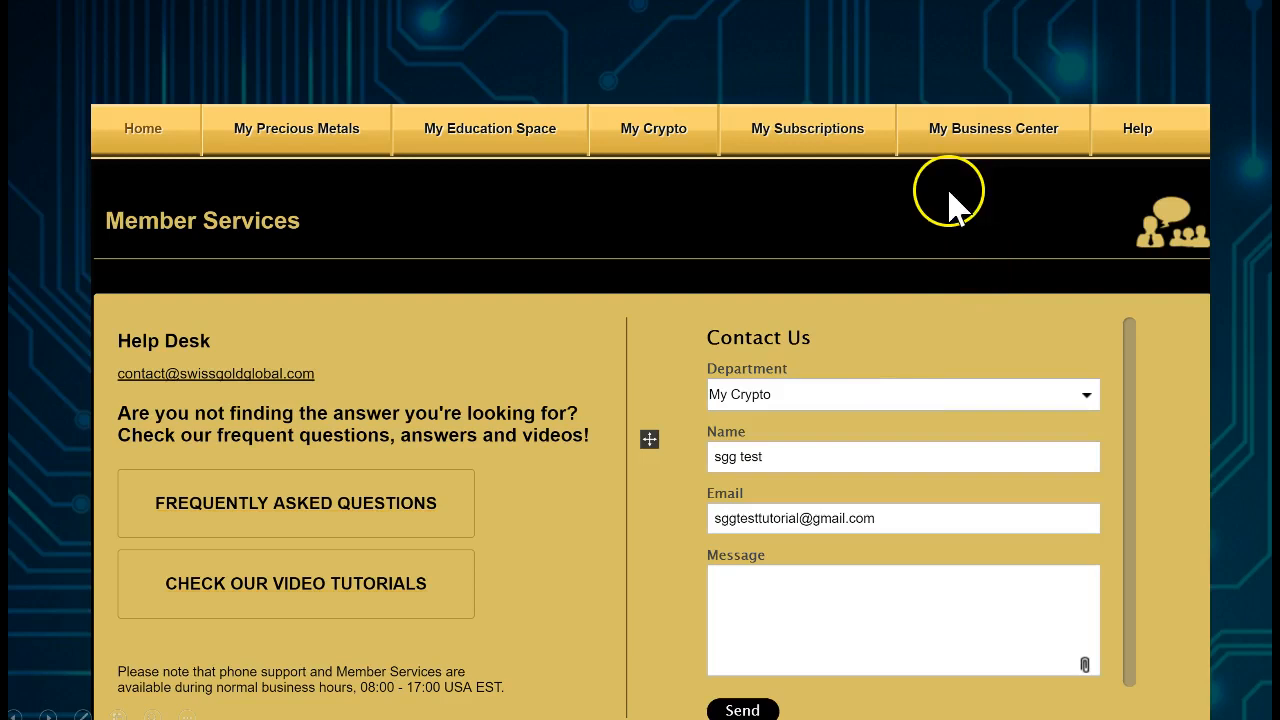
mouse_move(910, 360)
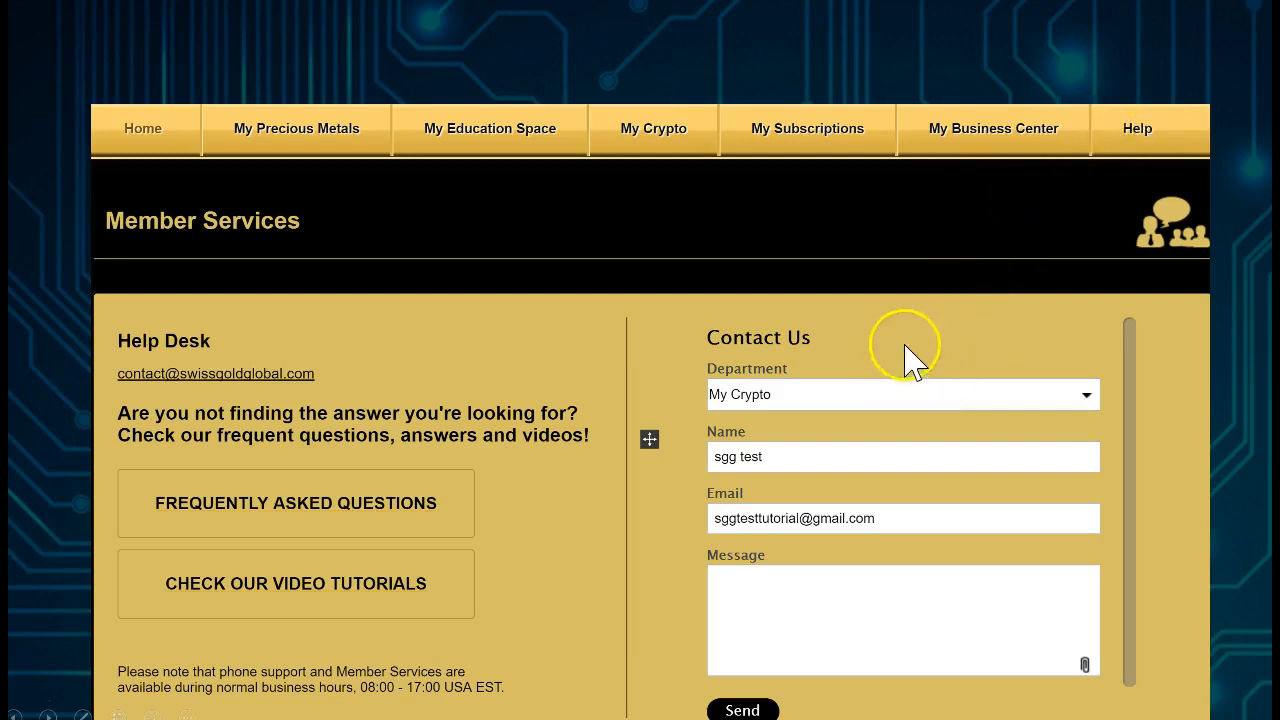
mouse_move(910, 360)
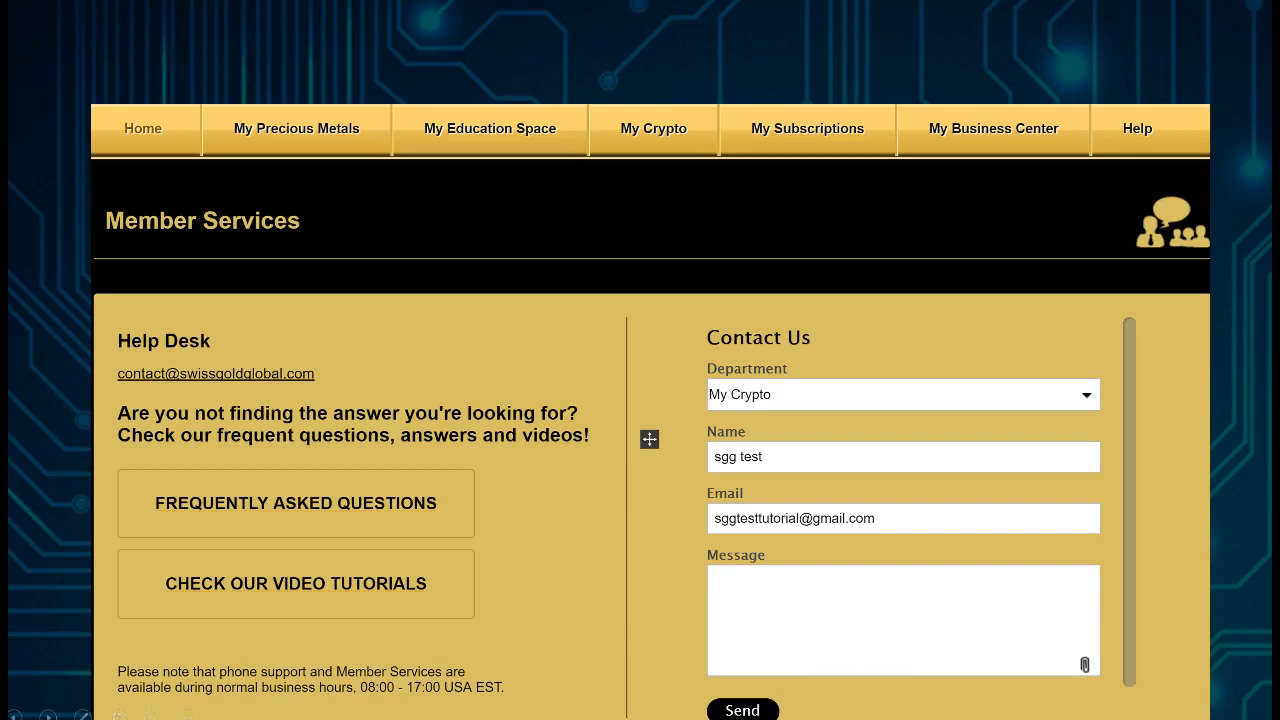
Show the Help Desk Contact Us form with the My Crypto department selected.
click(950, 595)
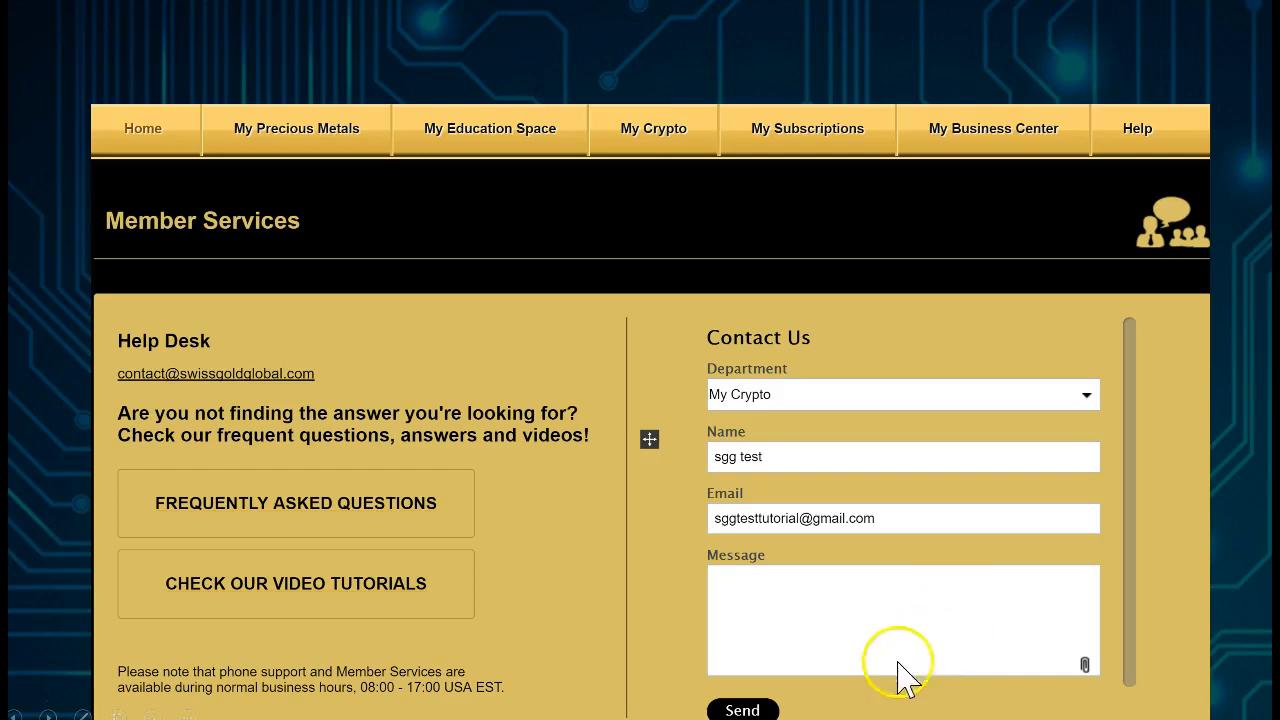
mouse_move(655, 510)
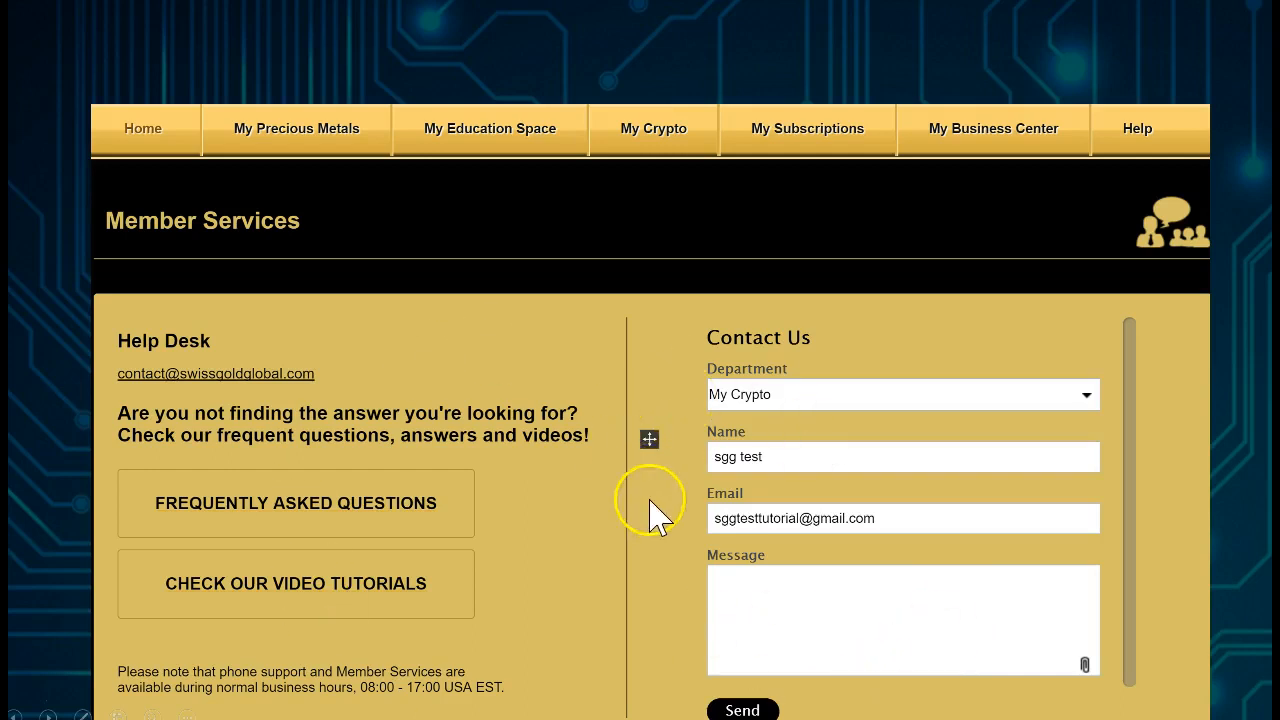
mouse_move(660, 510)
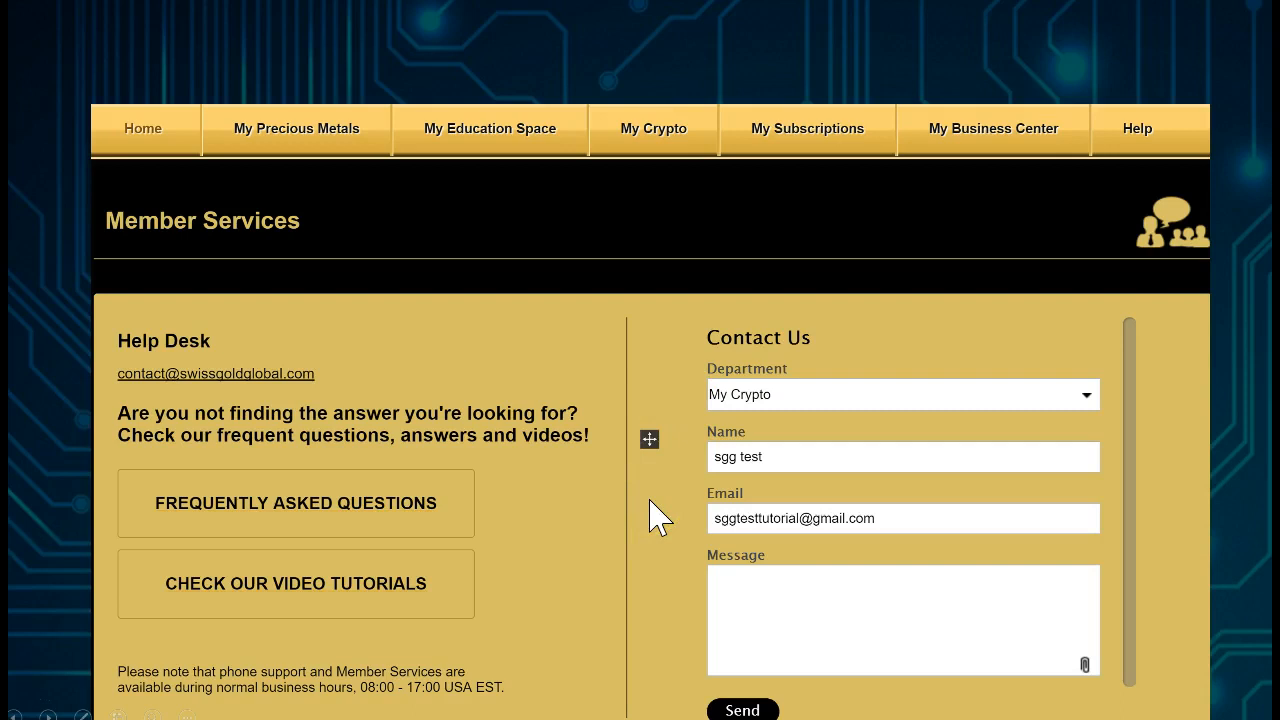